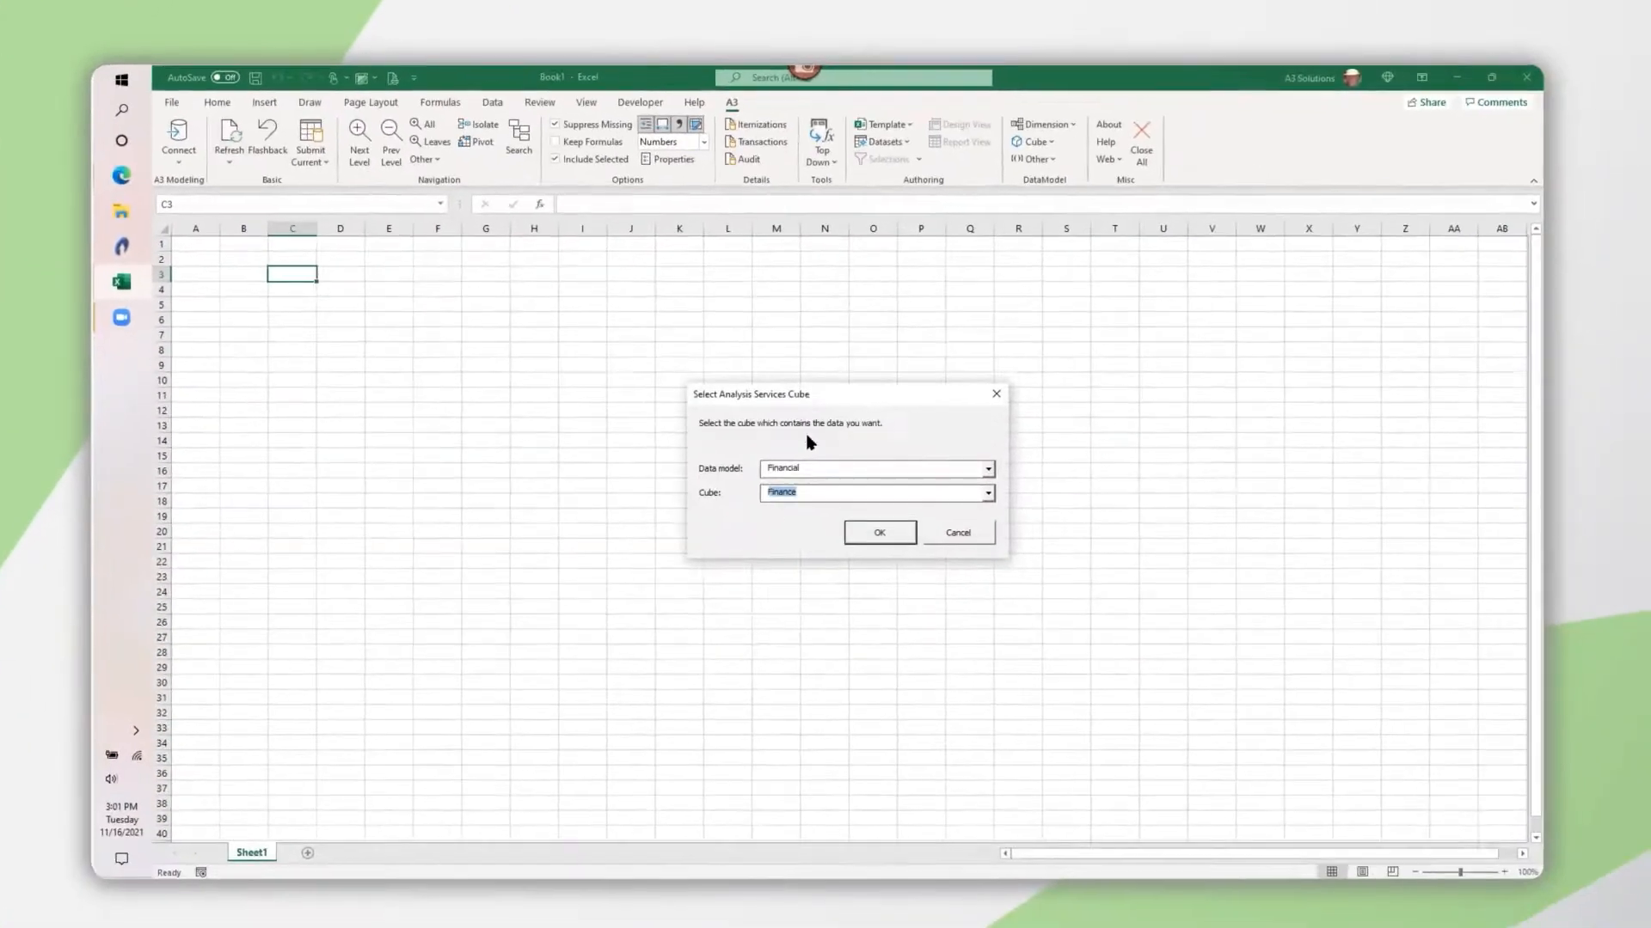
Step: Build the monthly Net Income report on the Finance cube and save it as template 'My Trend Report'
left_click(880, 532)
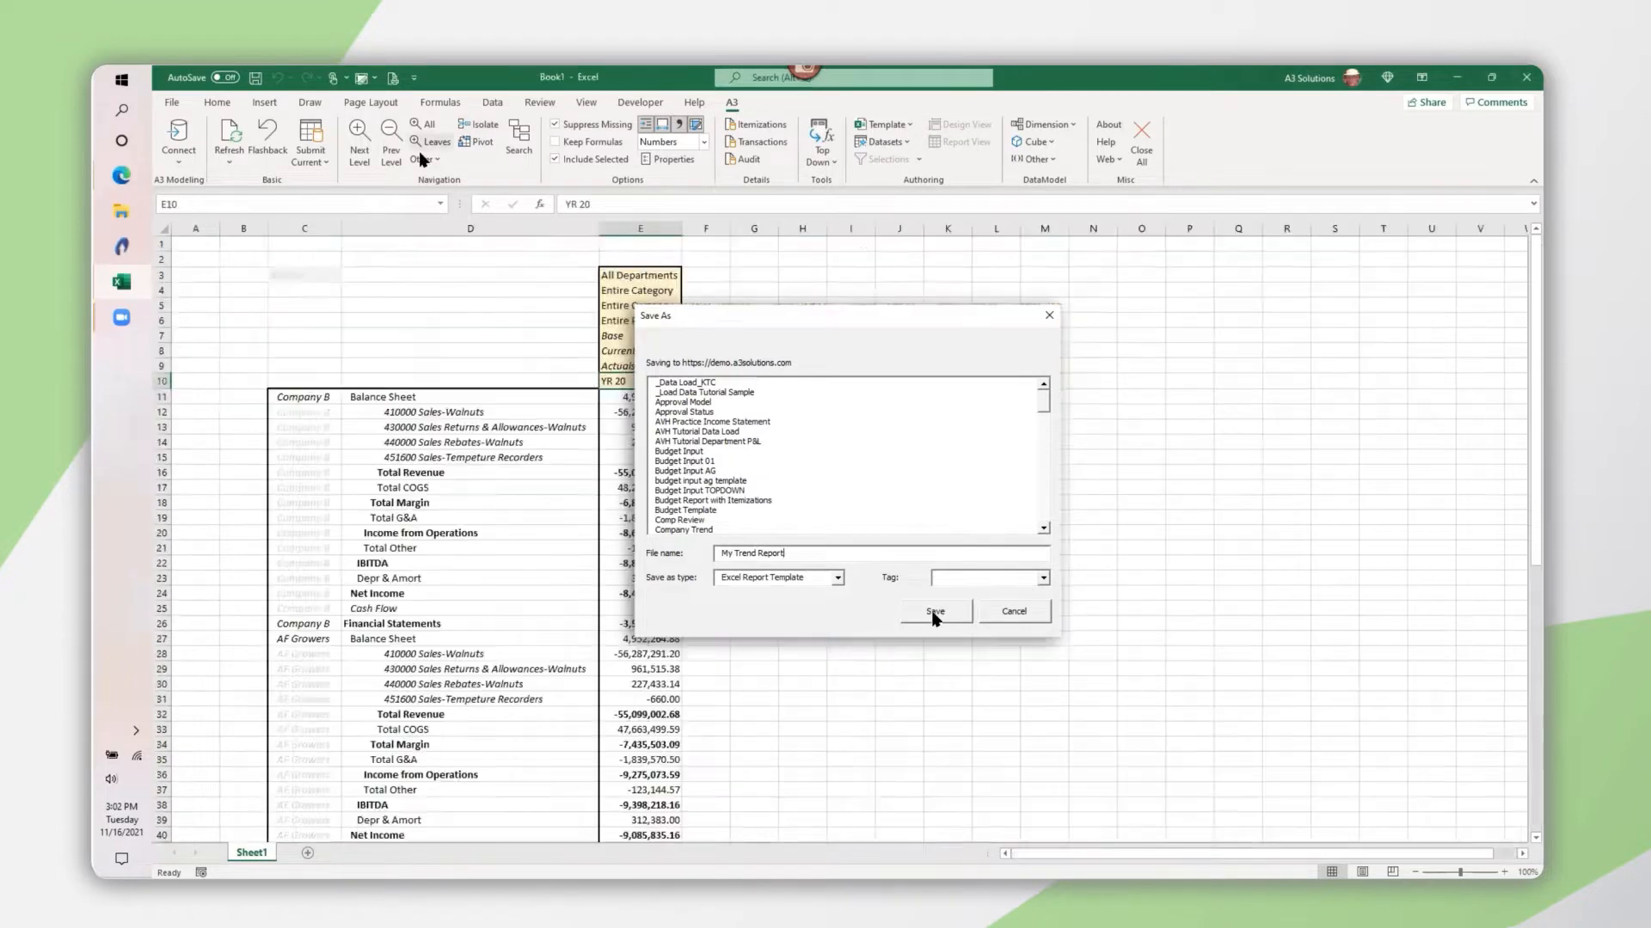
left_click(934, 611)
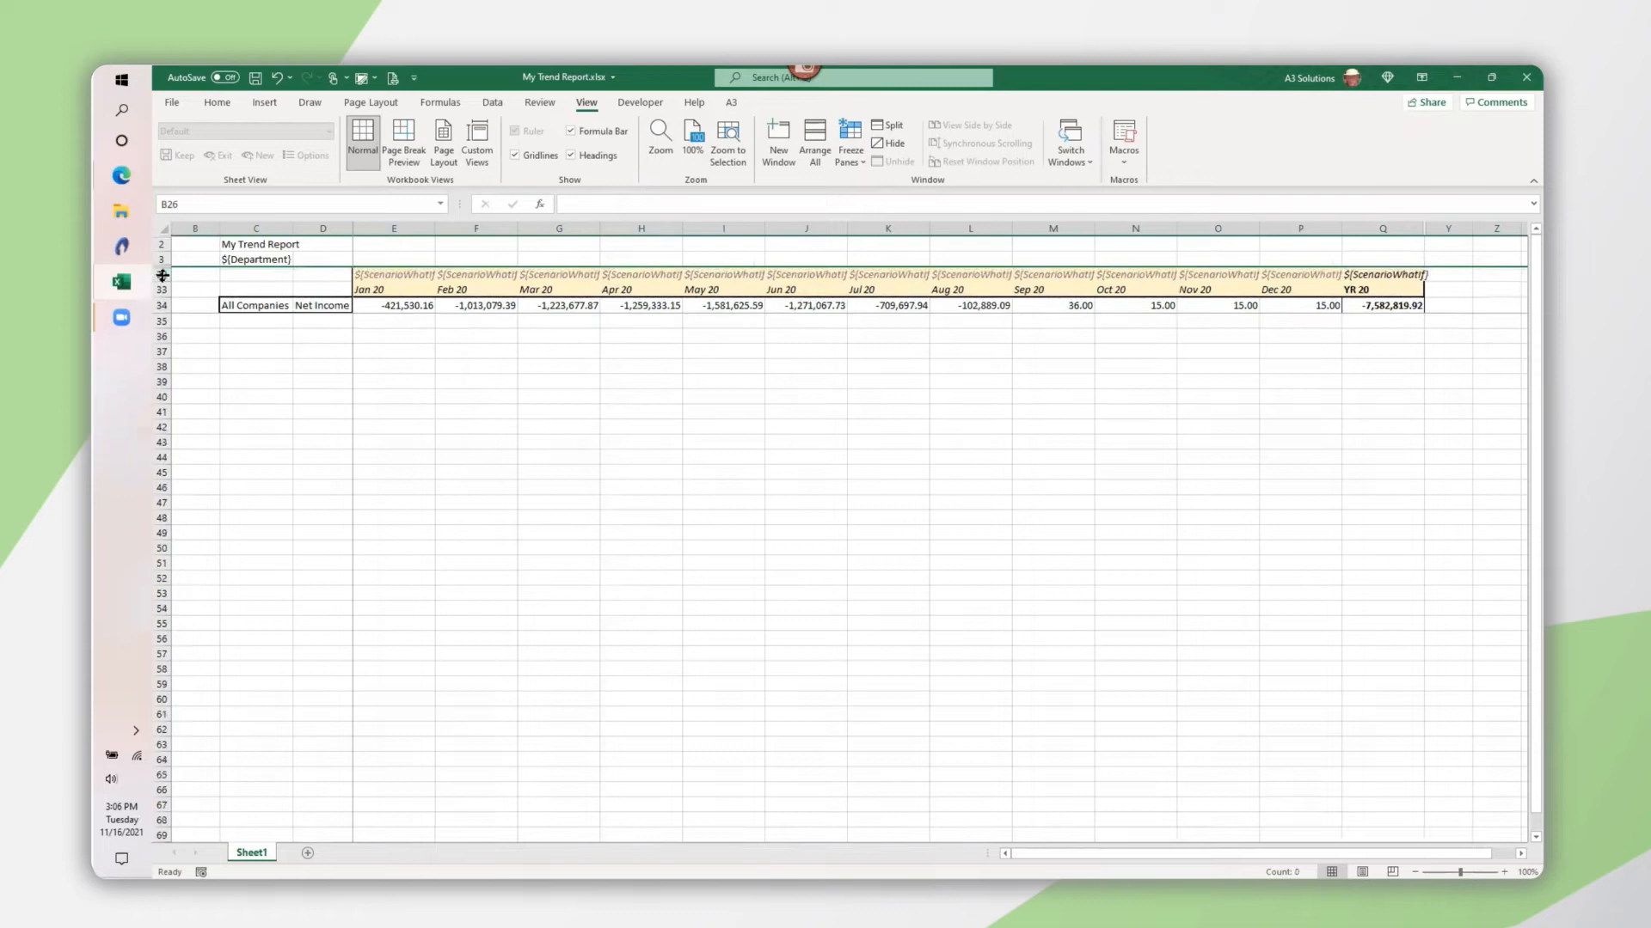
Step: Quick Publish My Trend Report to the Budgeting - Reports folder on the web server
left_click(850, 137)
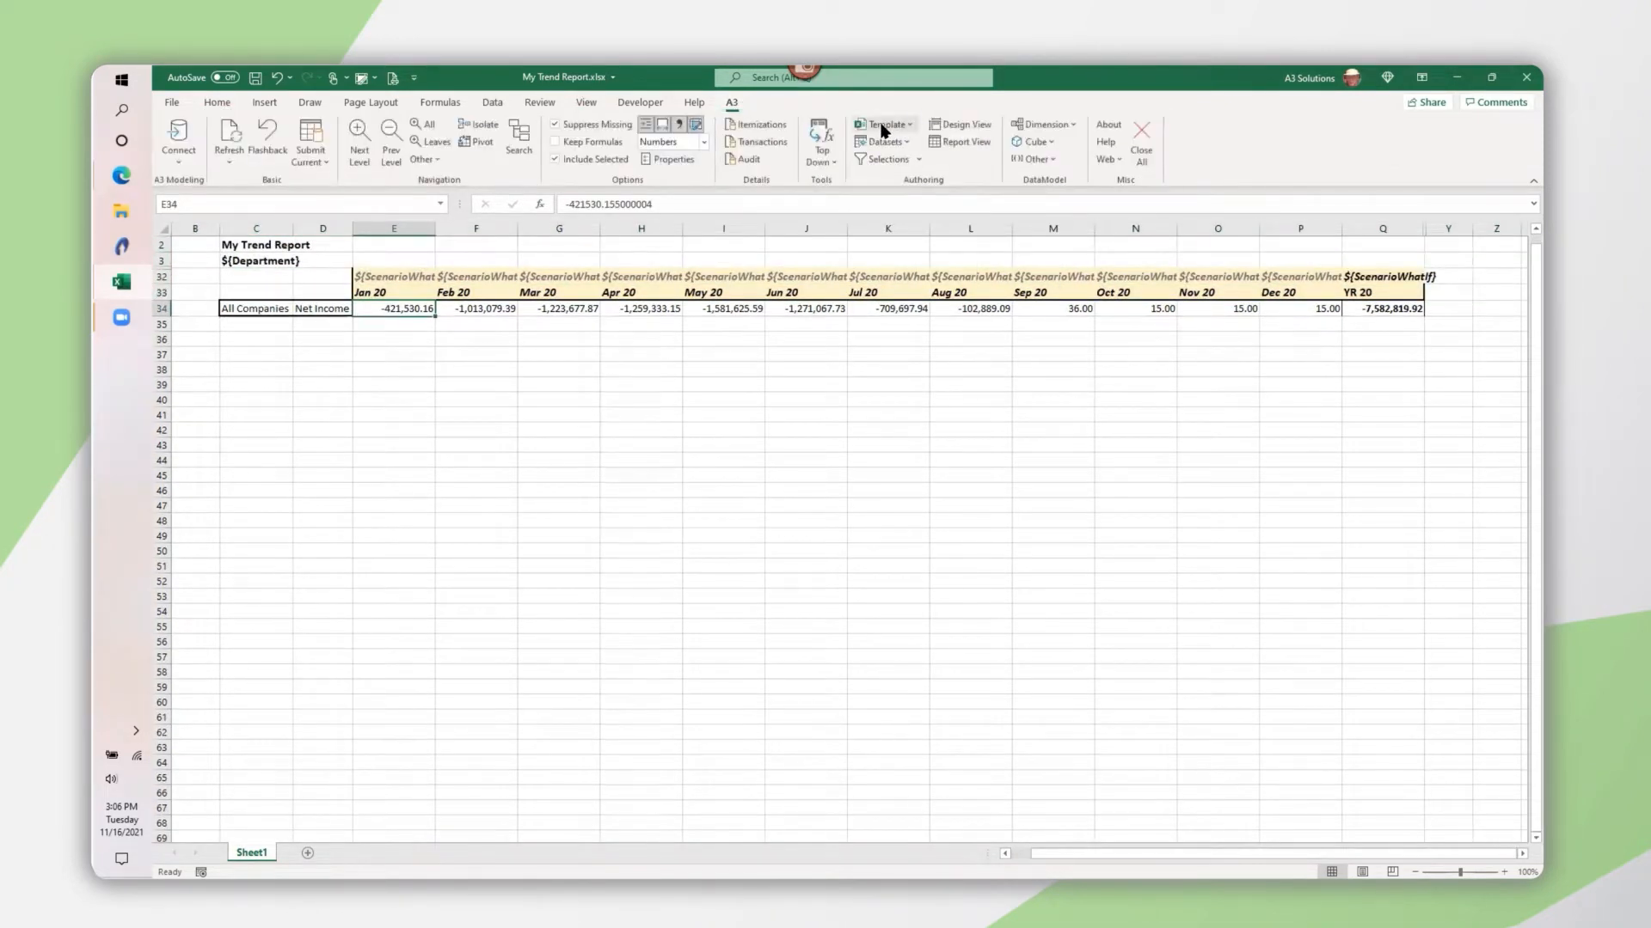
left_click(883, 124)
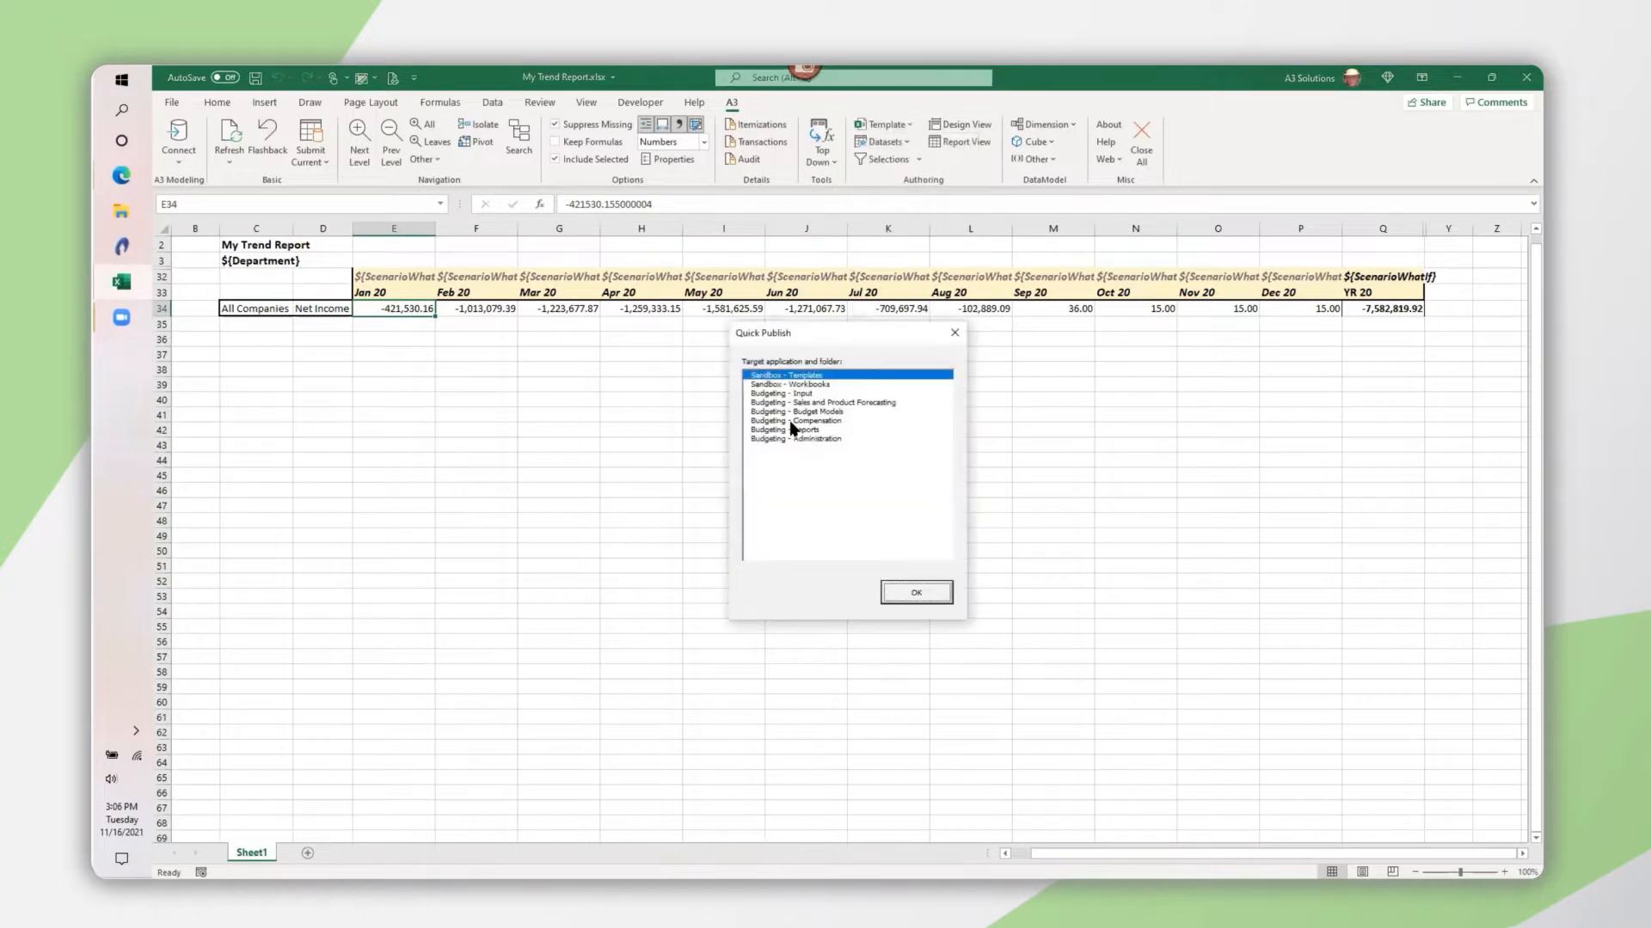
left_click(916, 592)
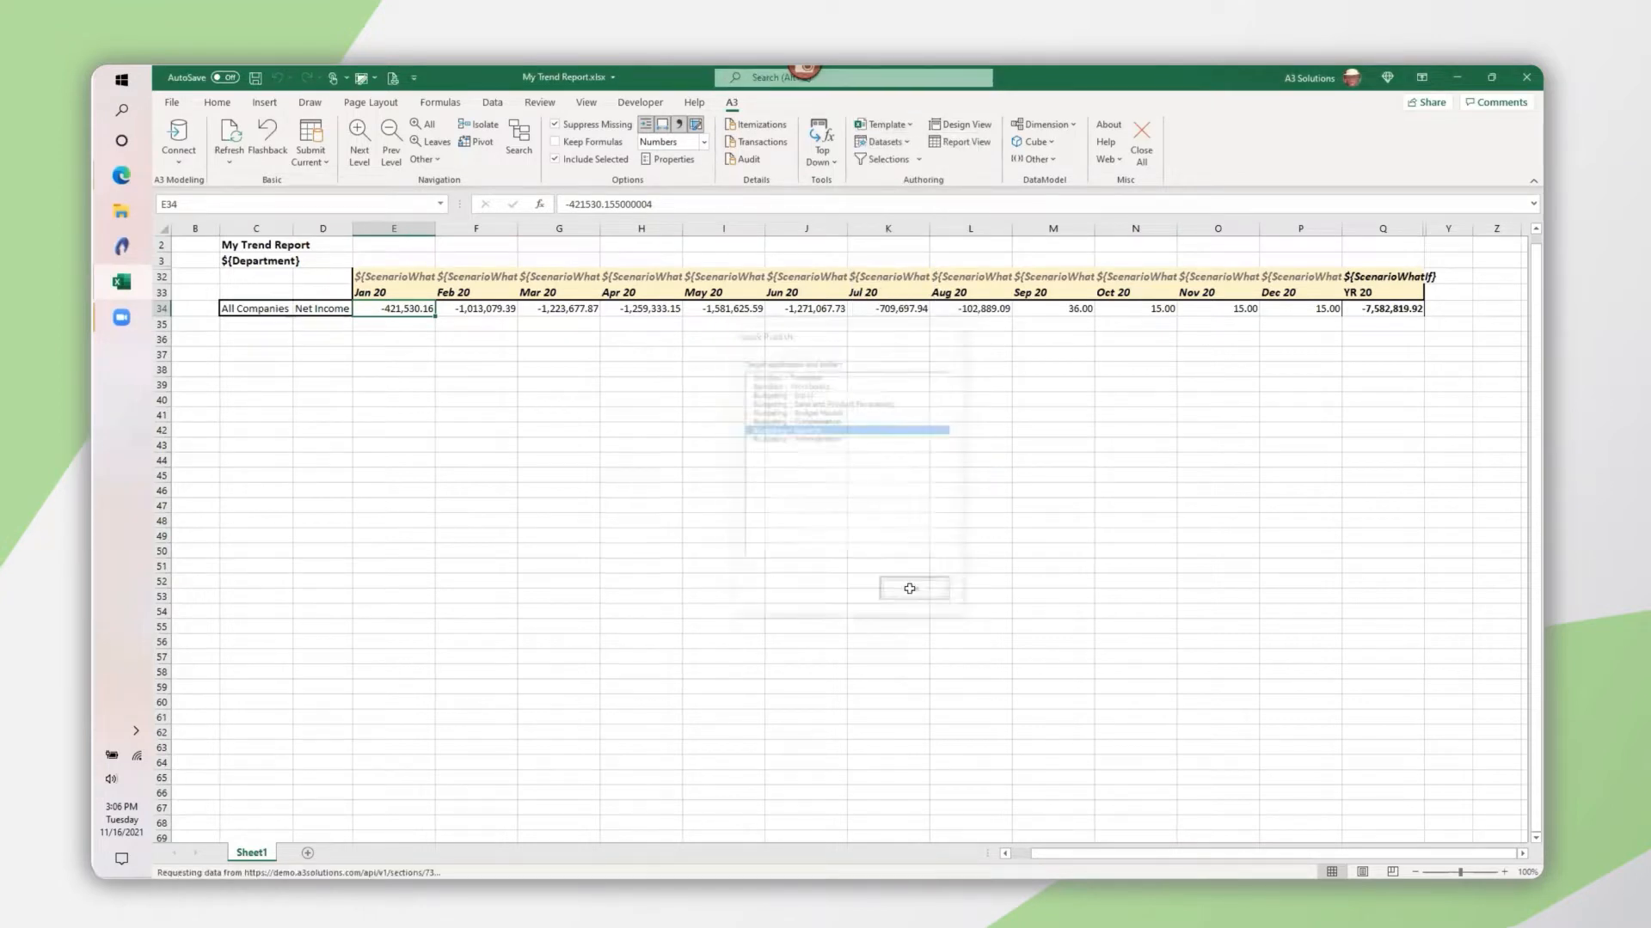
left_click(1105, 159)
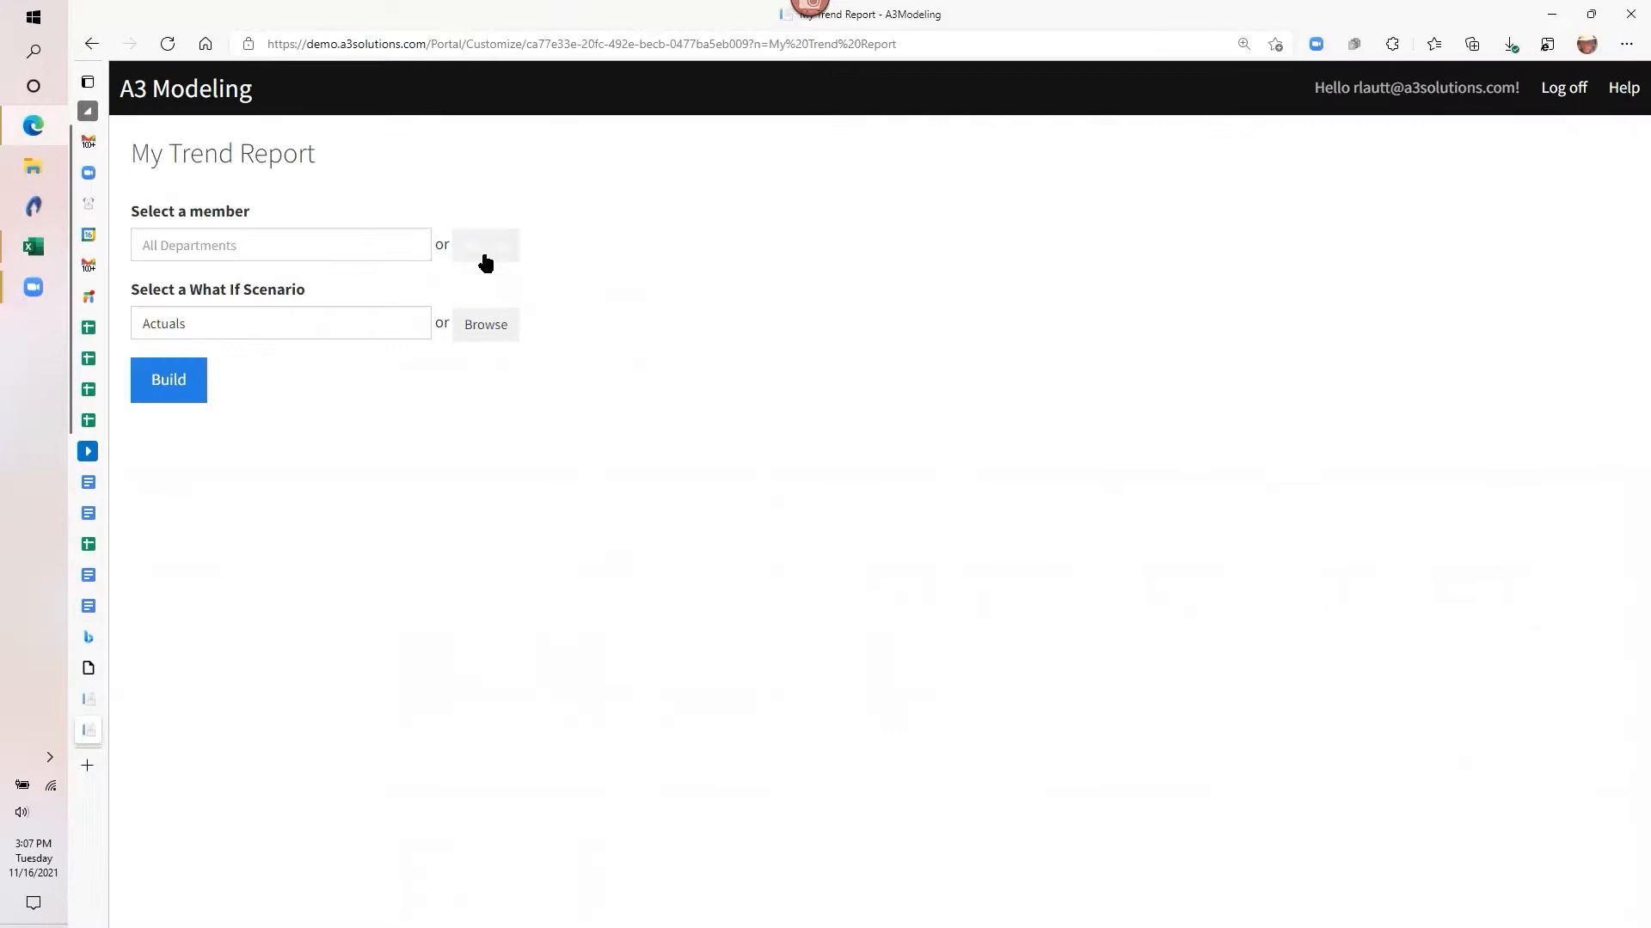
Step: Browse the department choices for My Trend Report's member selection
left_click(485, 244)
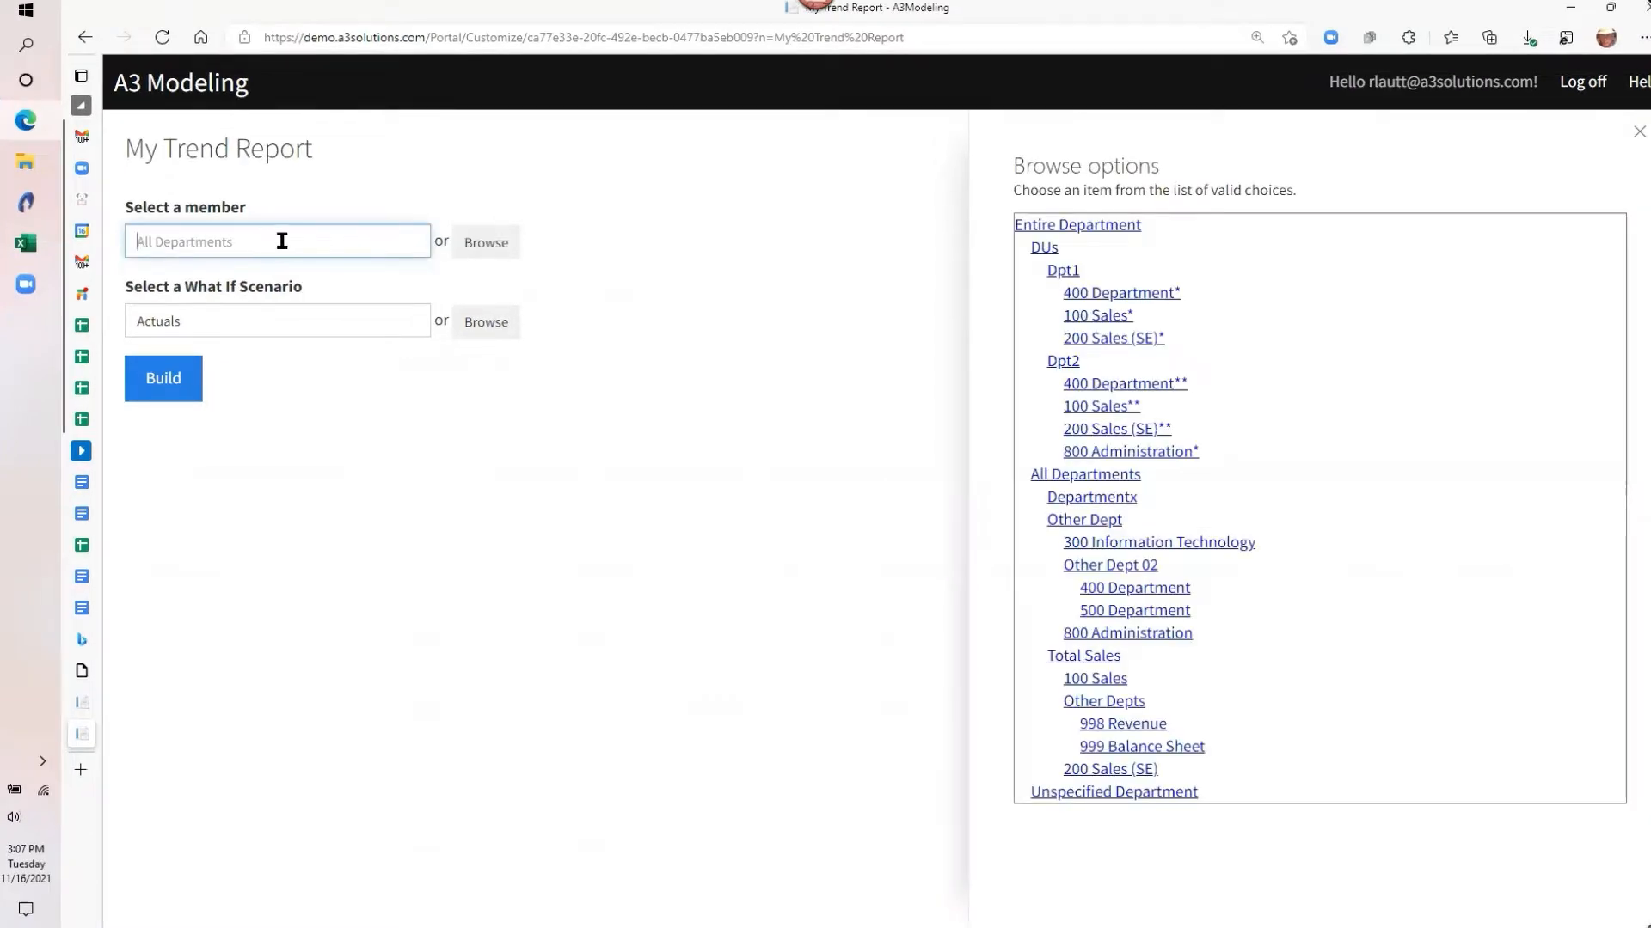
mouse_move(1093, 749)
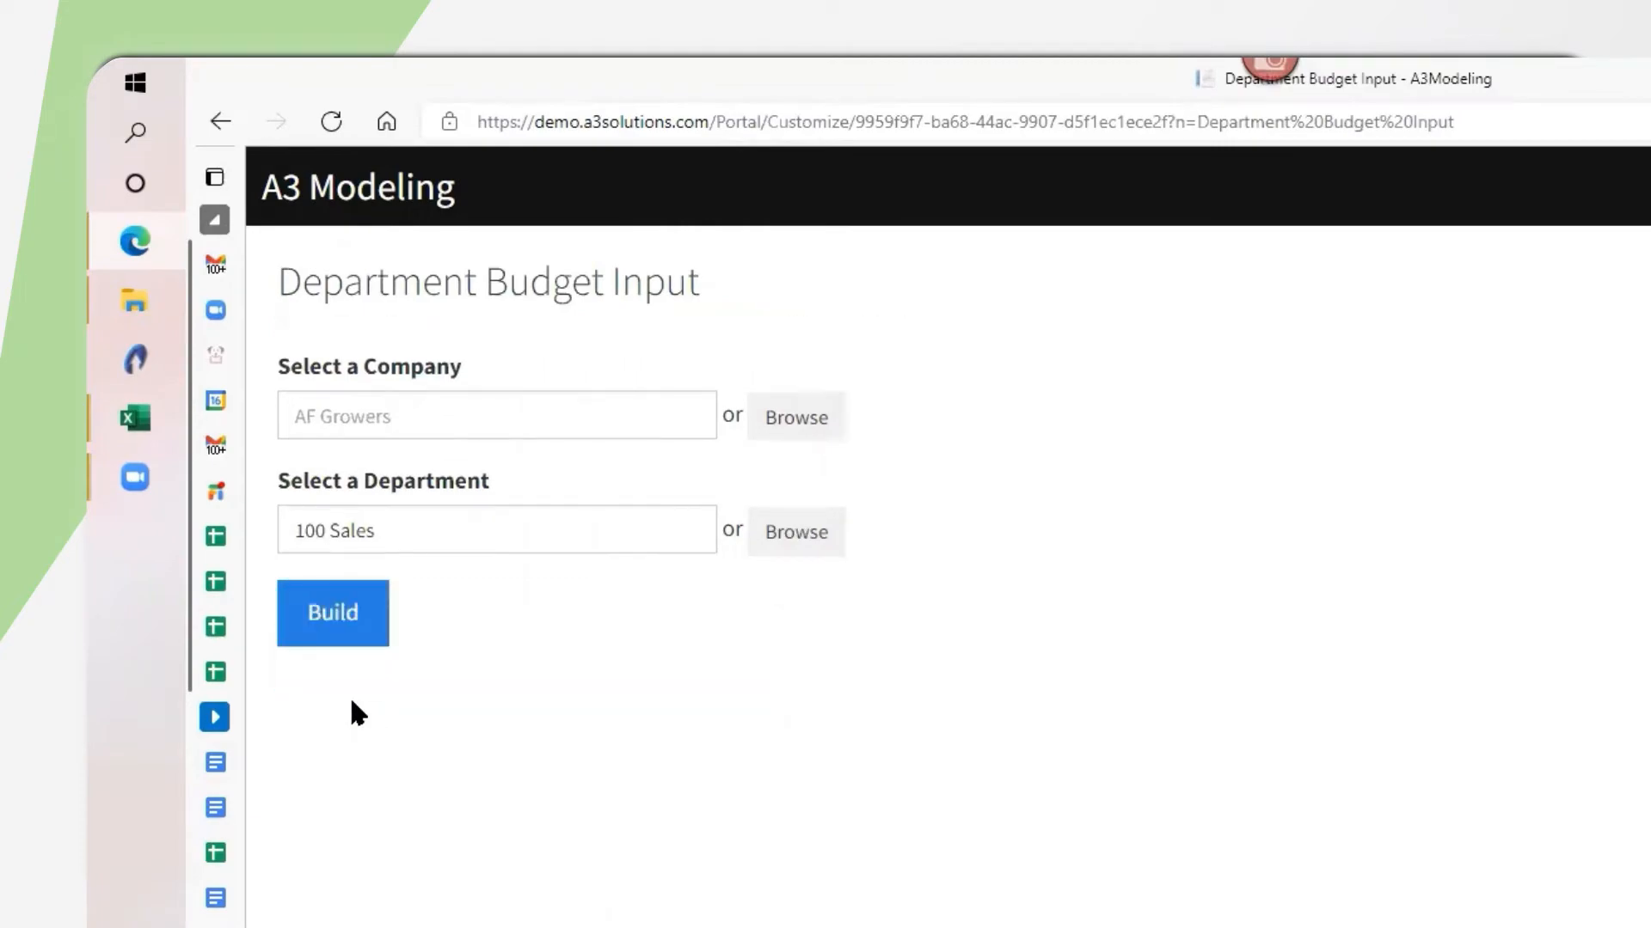
Step: Build the Department Budget Input workbook for AF Growers, 100 Sales
left_click(332, 613)
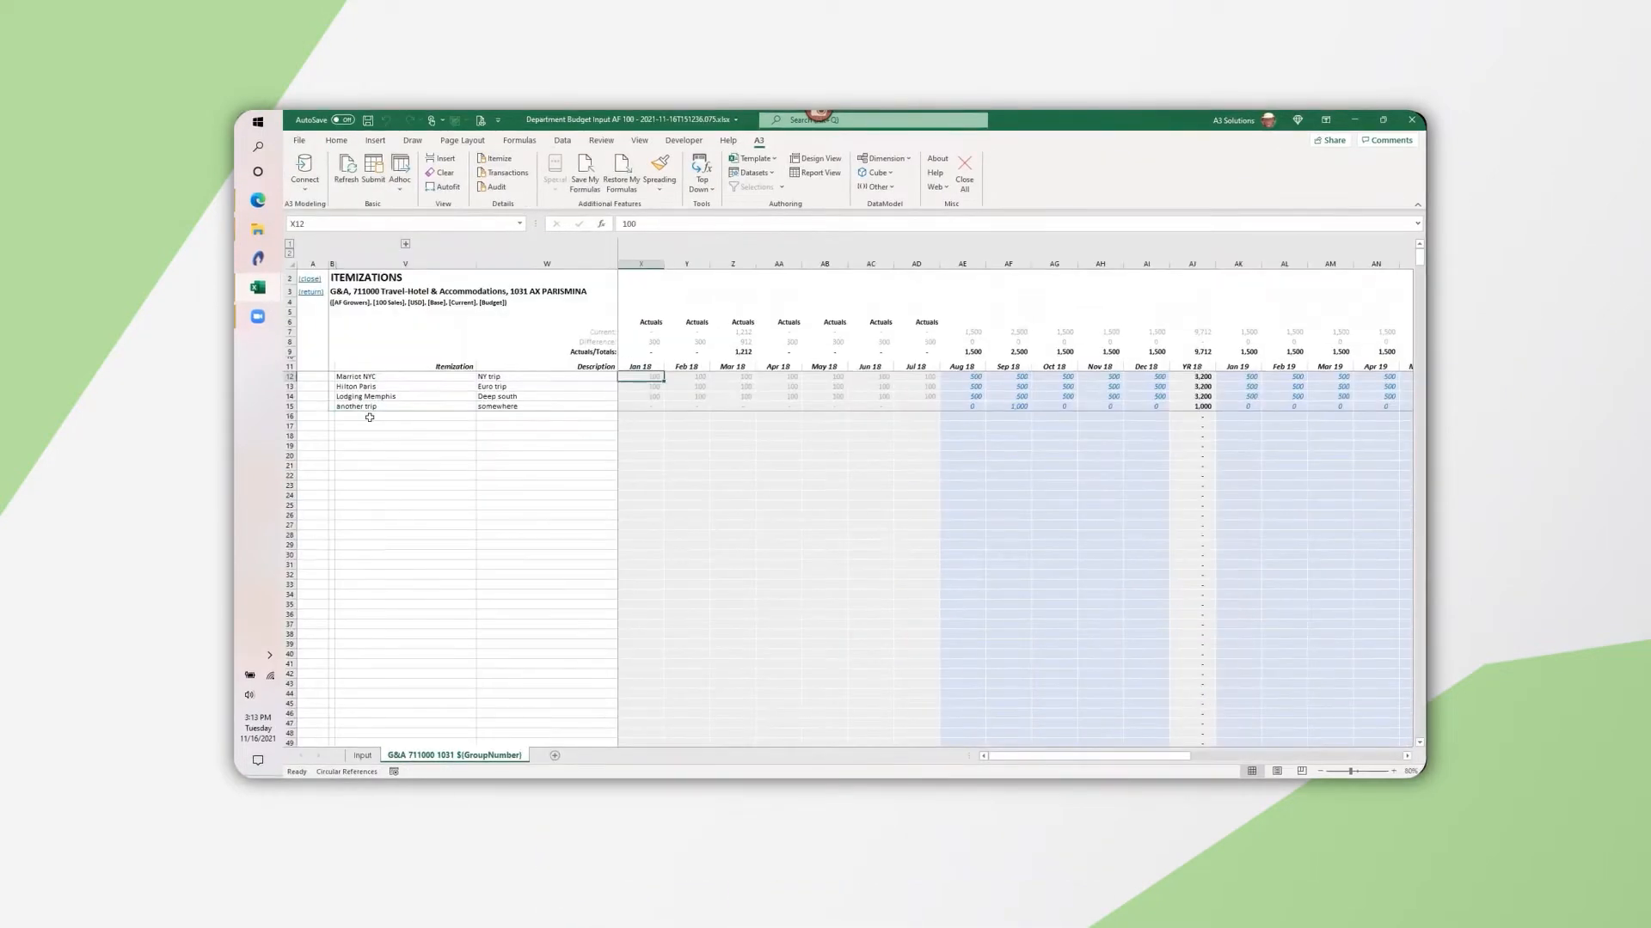
Step: Add a 'NYC Convention' hotel itemization and base the forecast cell on actuals S120:V120
type("NYC Convention")
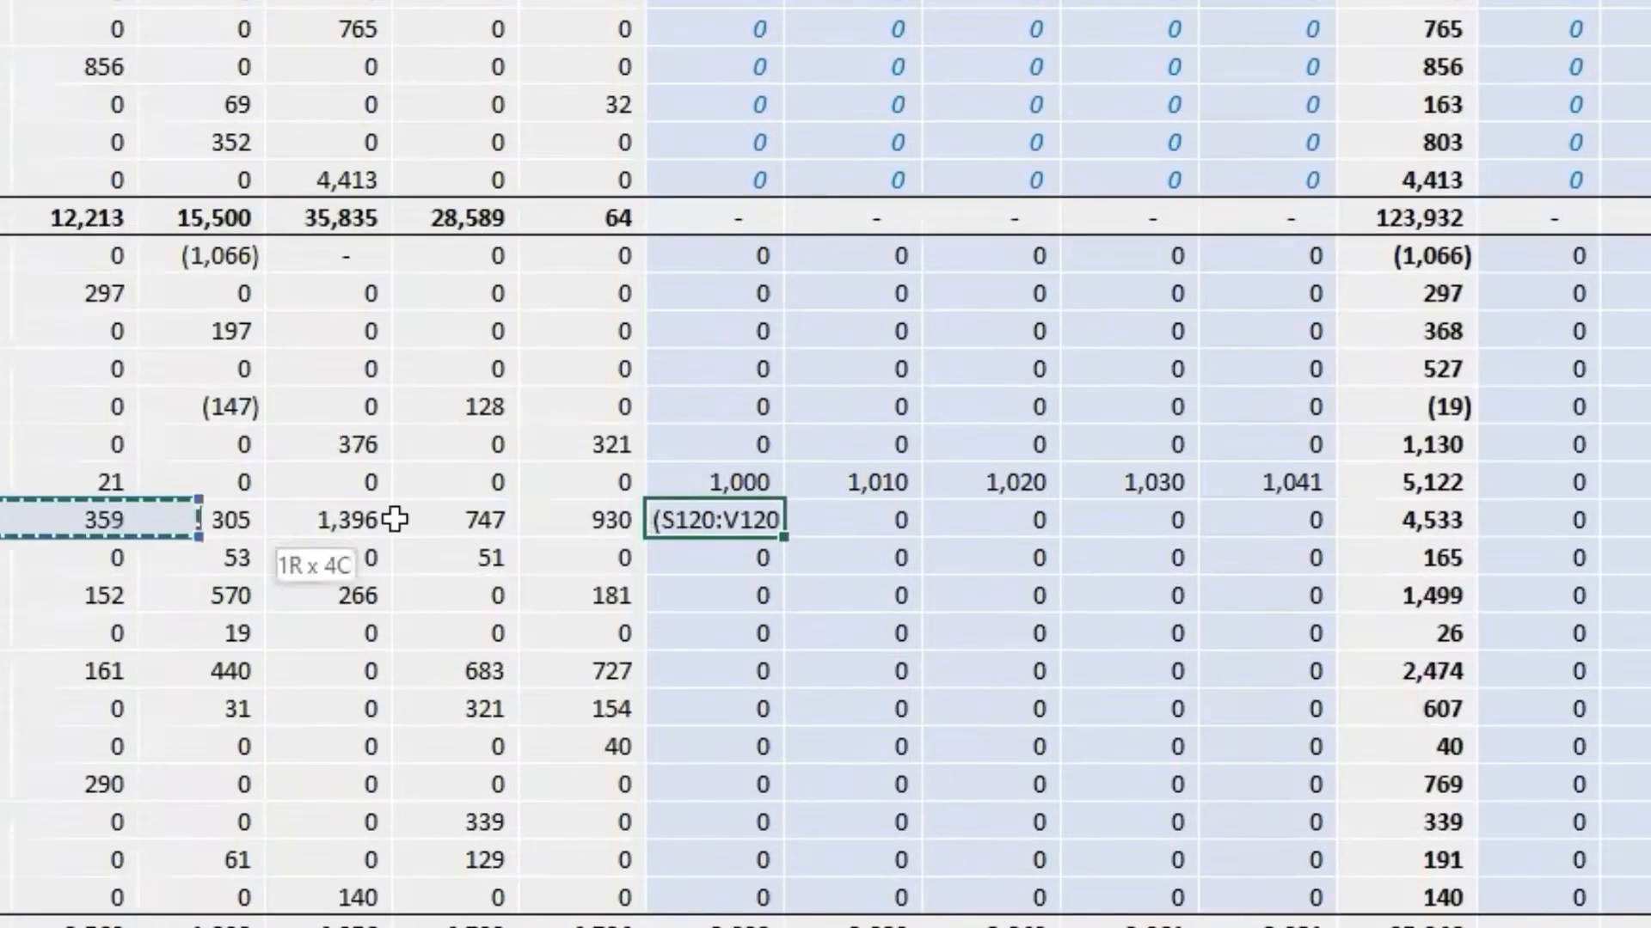
key("Ctrl+v")
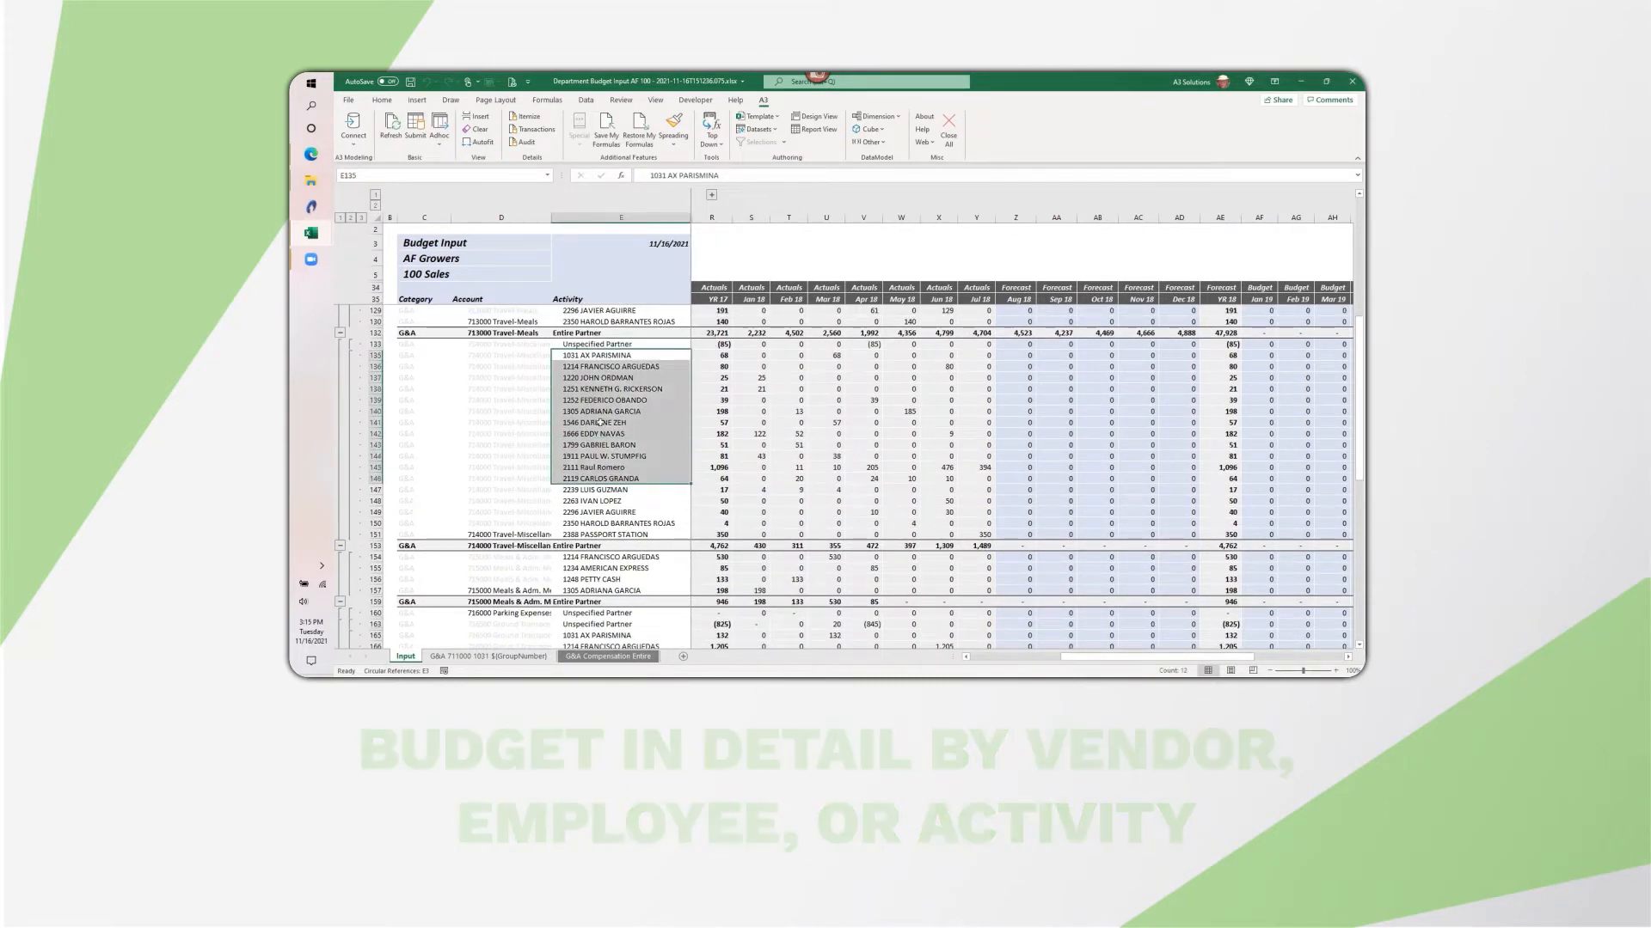
scroll("down", 3)
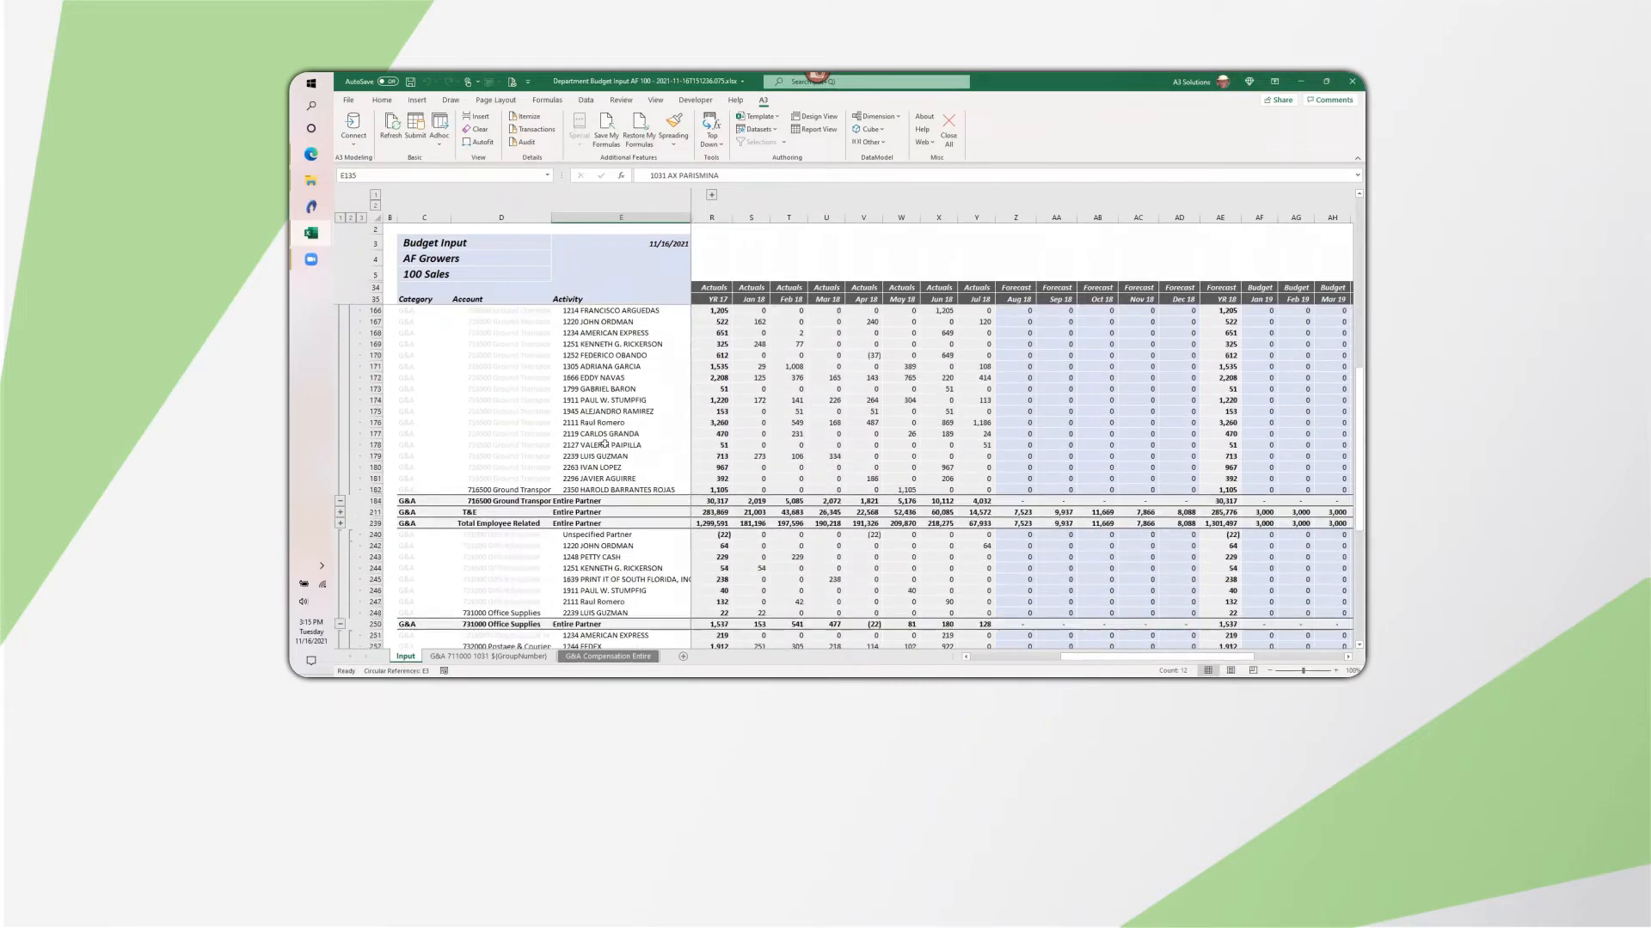
scroll("down", 3)
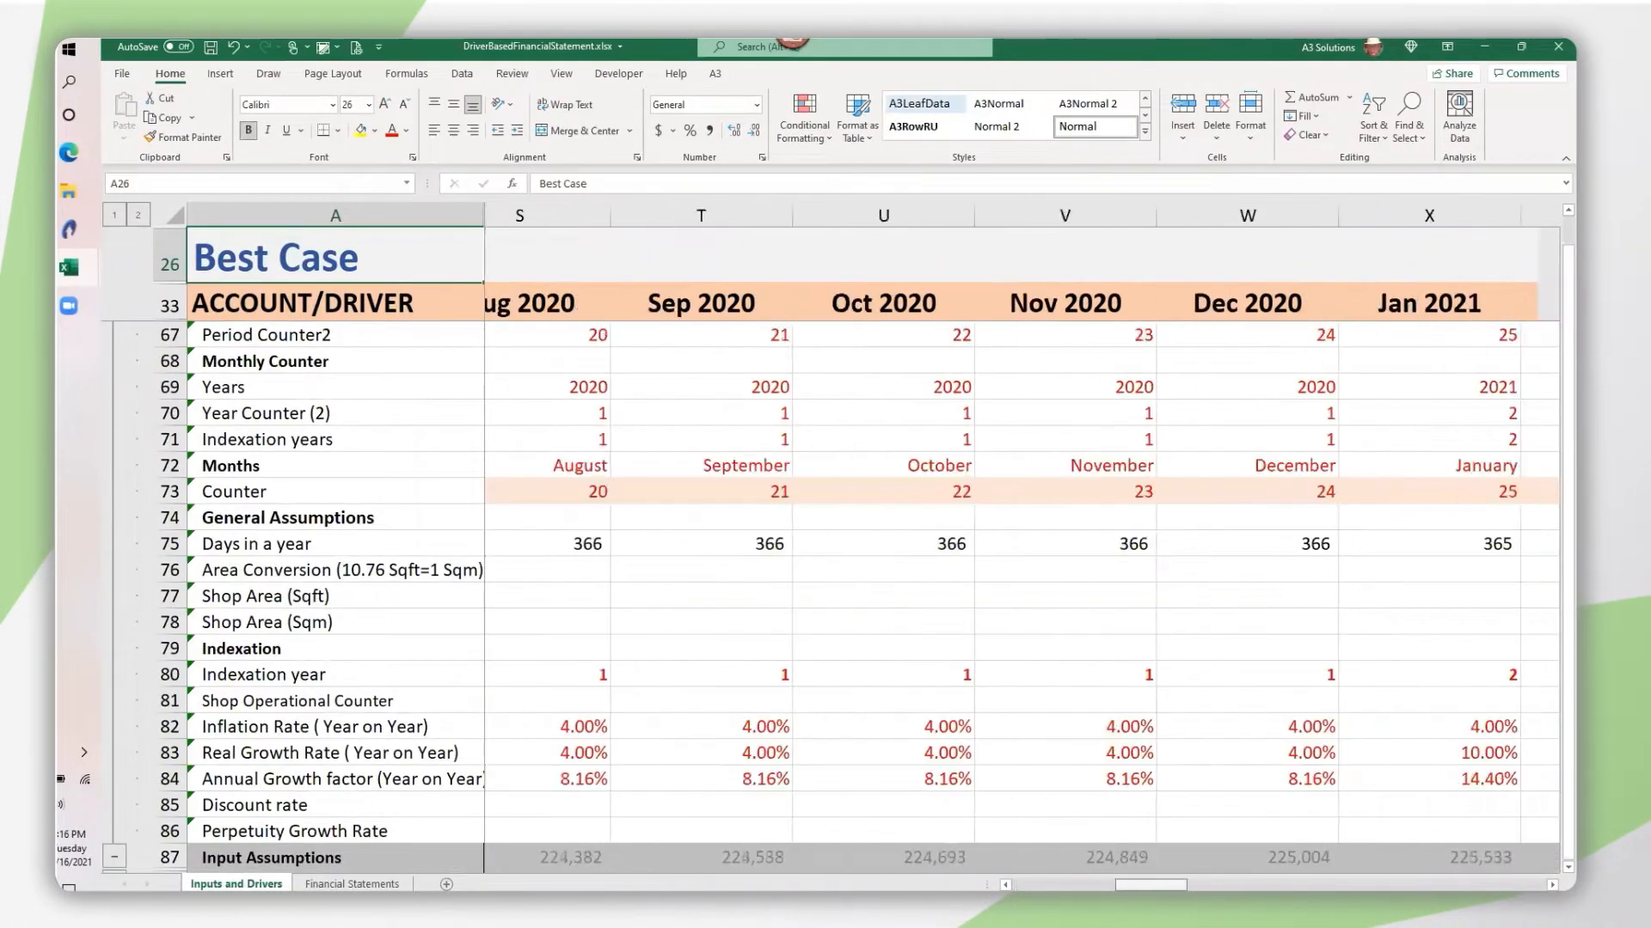
Step: Switch to the Financial Statements sheet and choose a scenario from the A26 dropdown
scroll("left", 3)
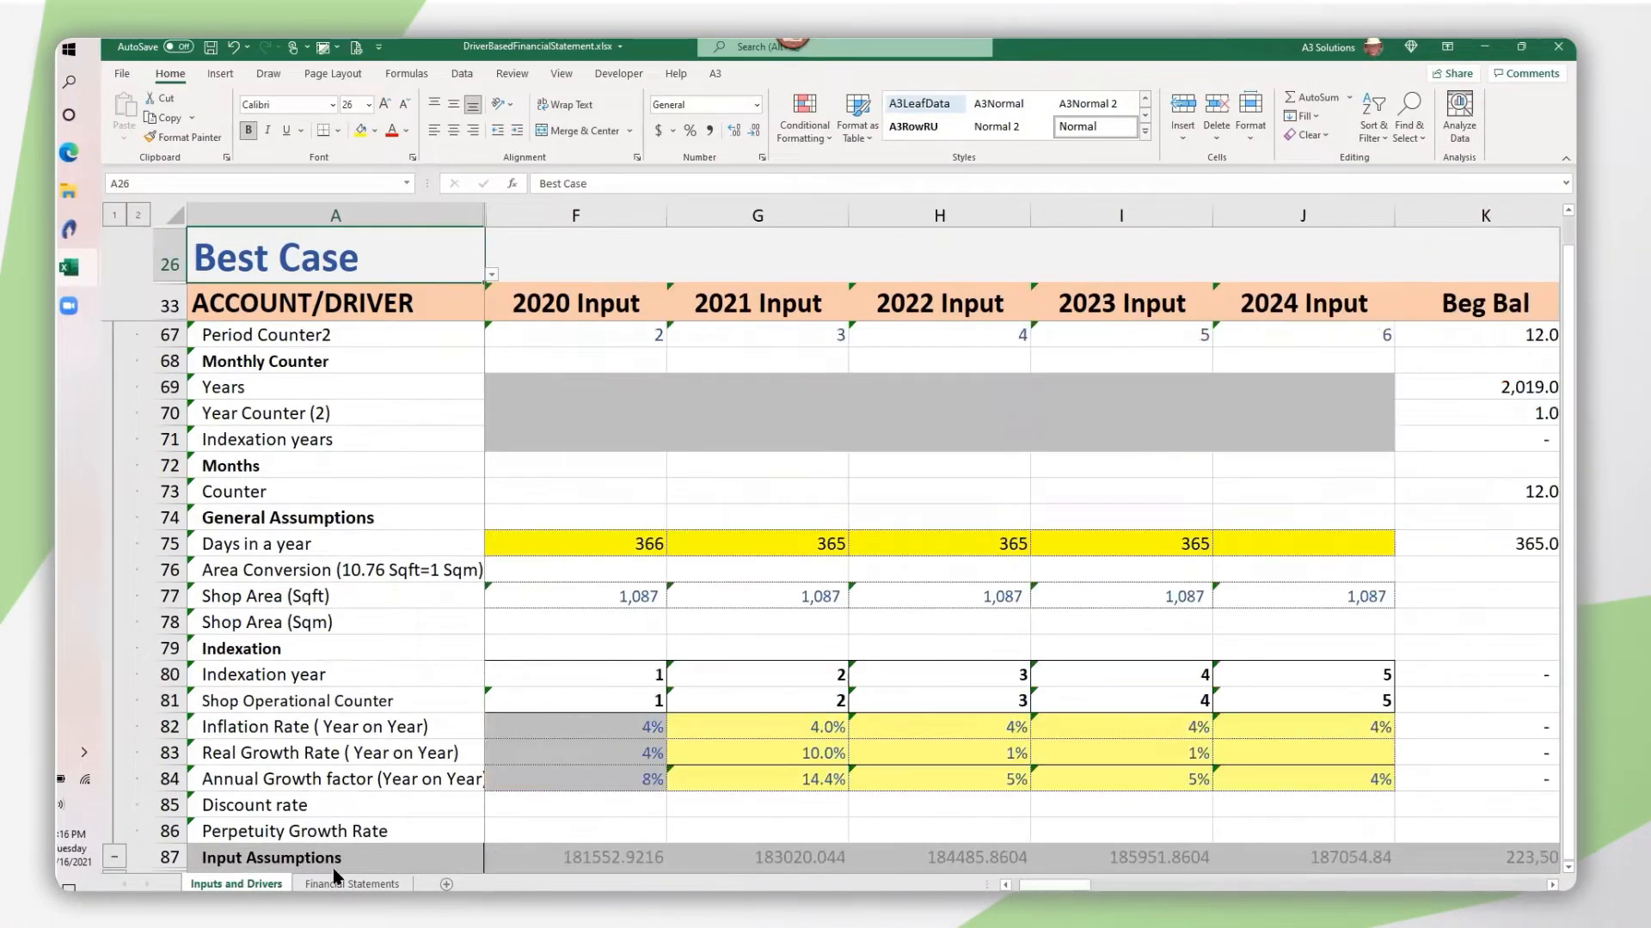
left_click(352, 884)
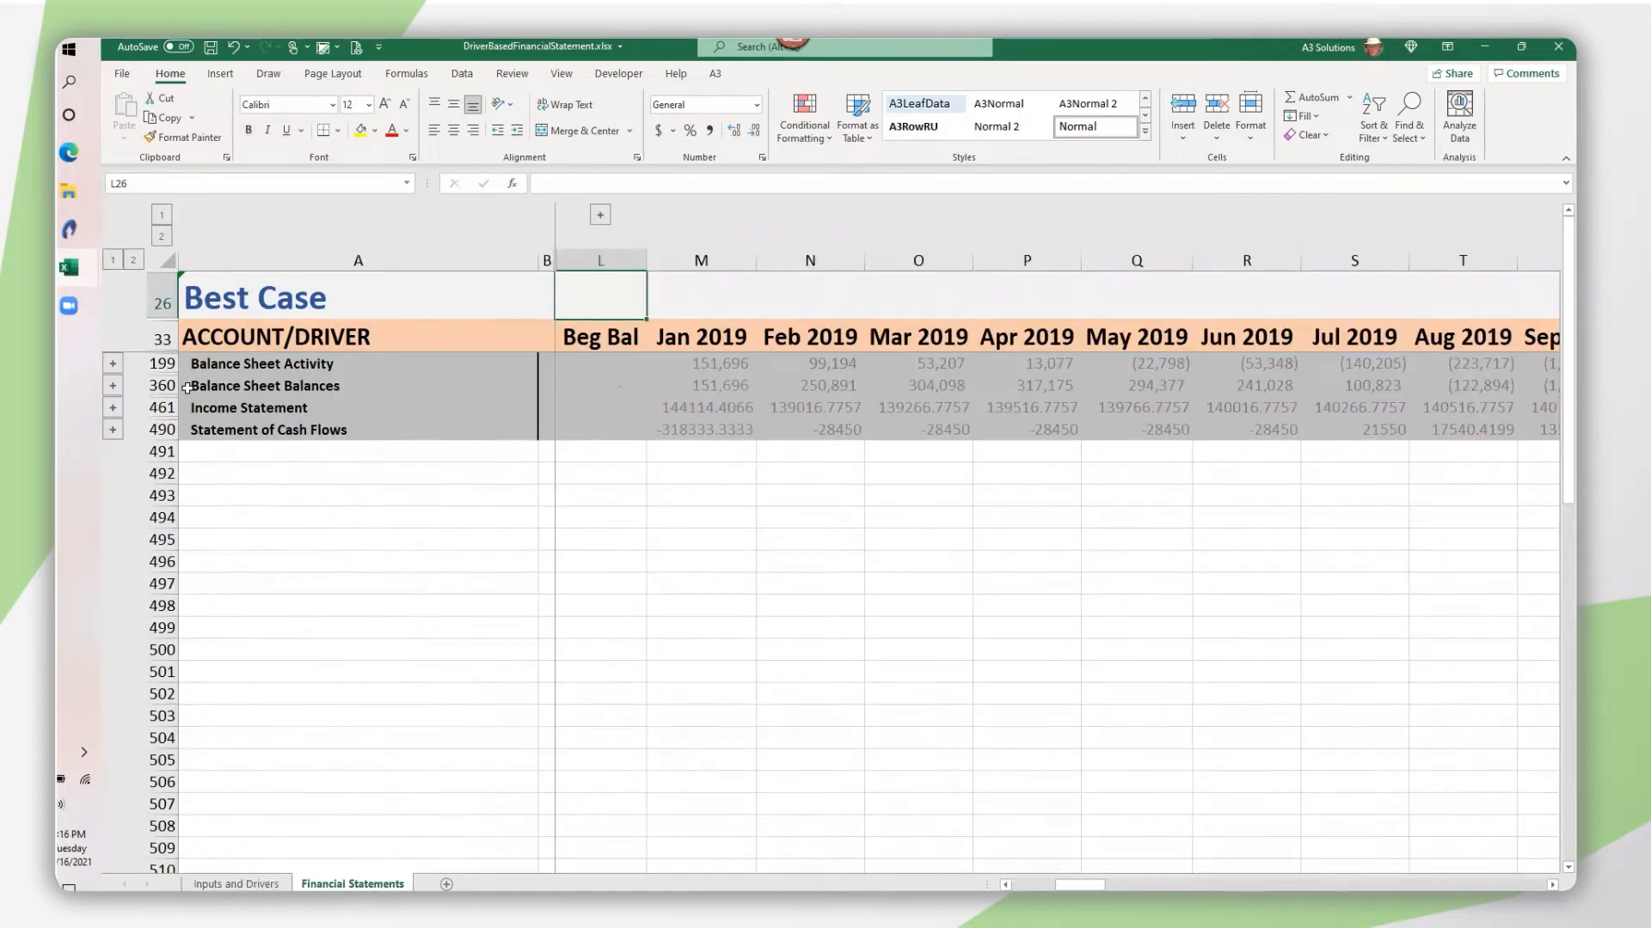
left_click(112, 386)
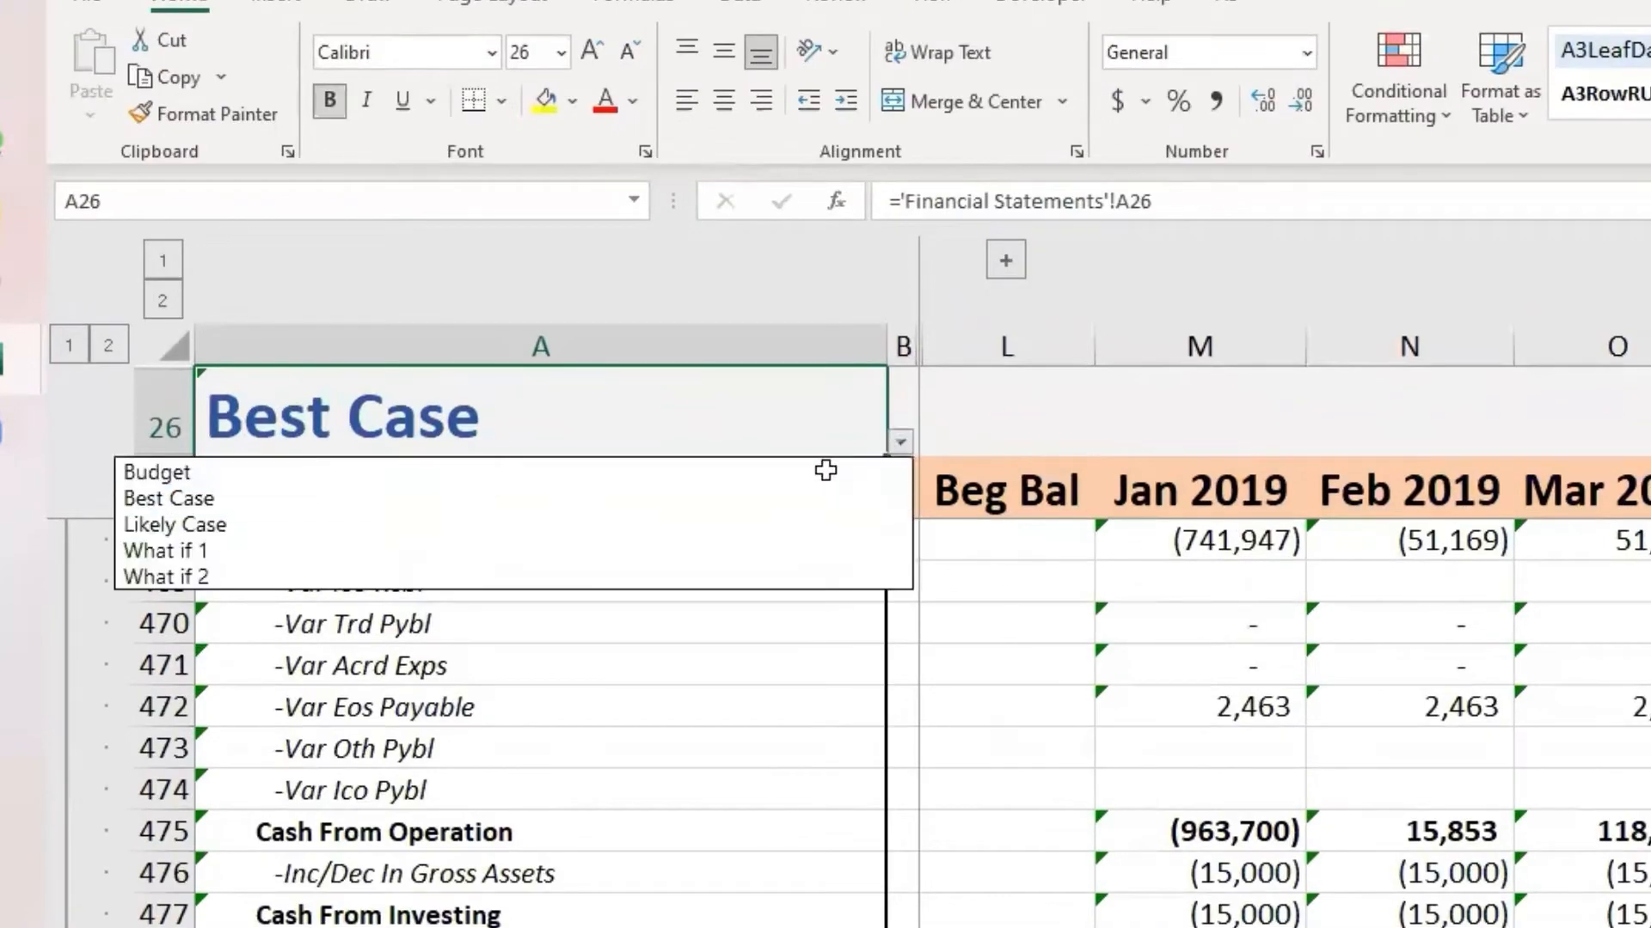
left_click(175, 524)
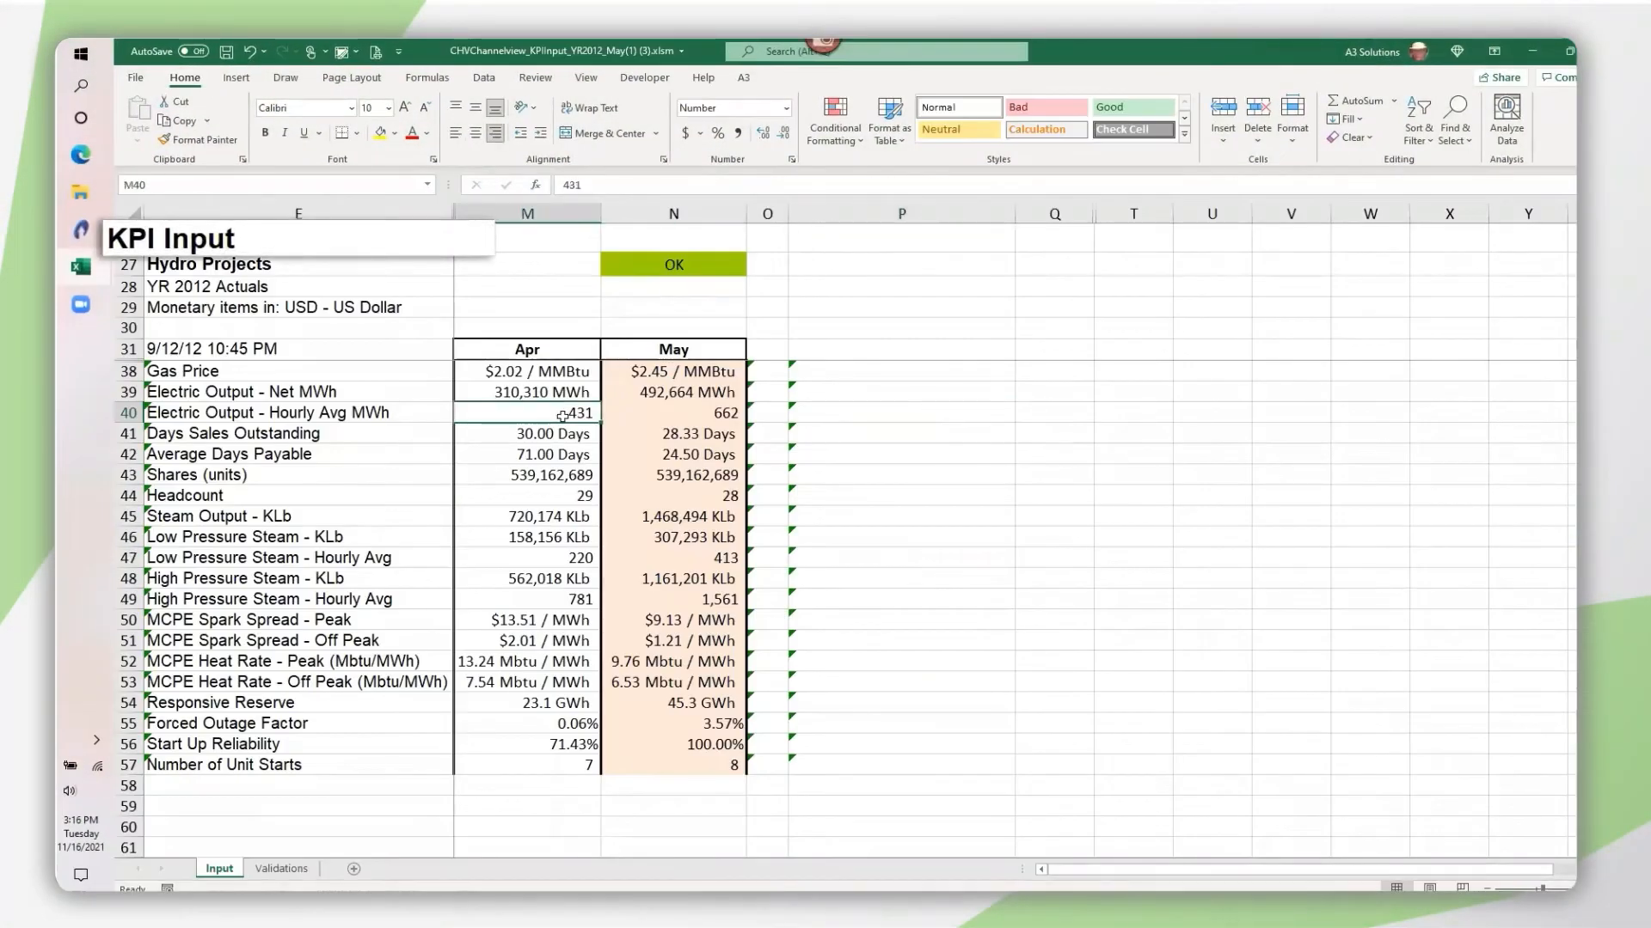
mouse_move(565, 425)
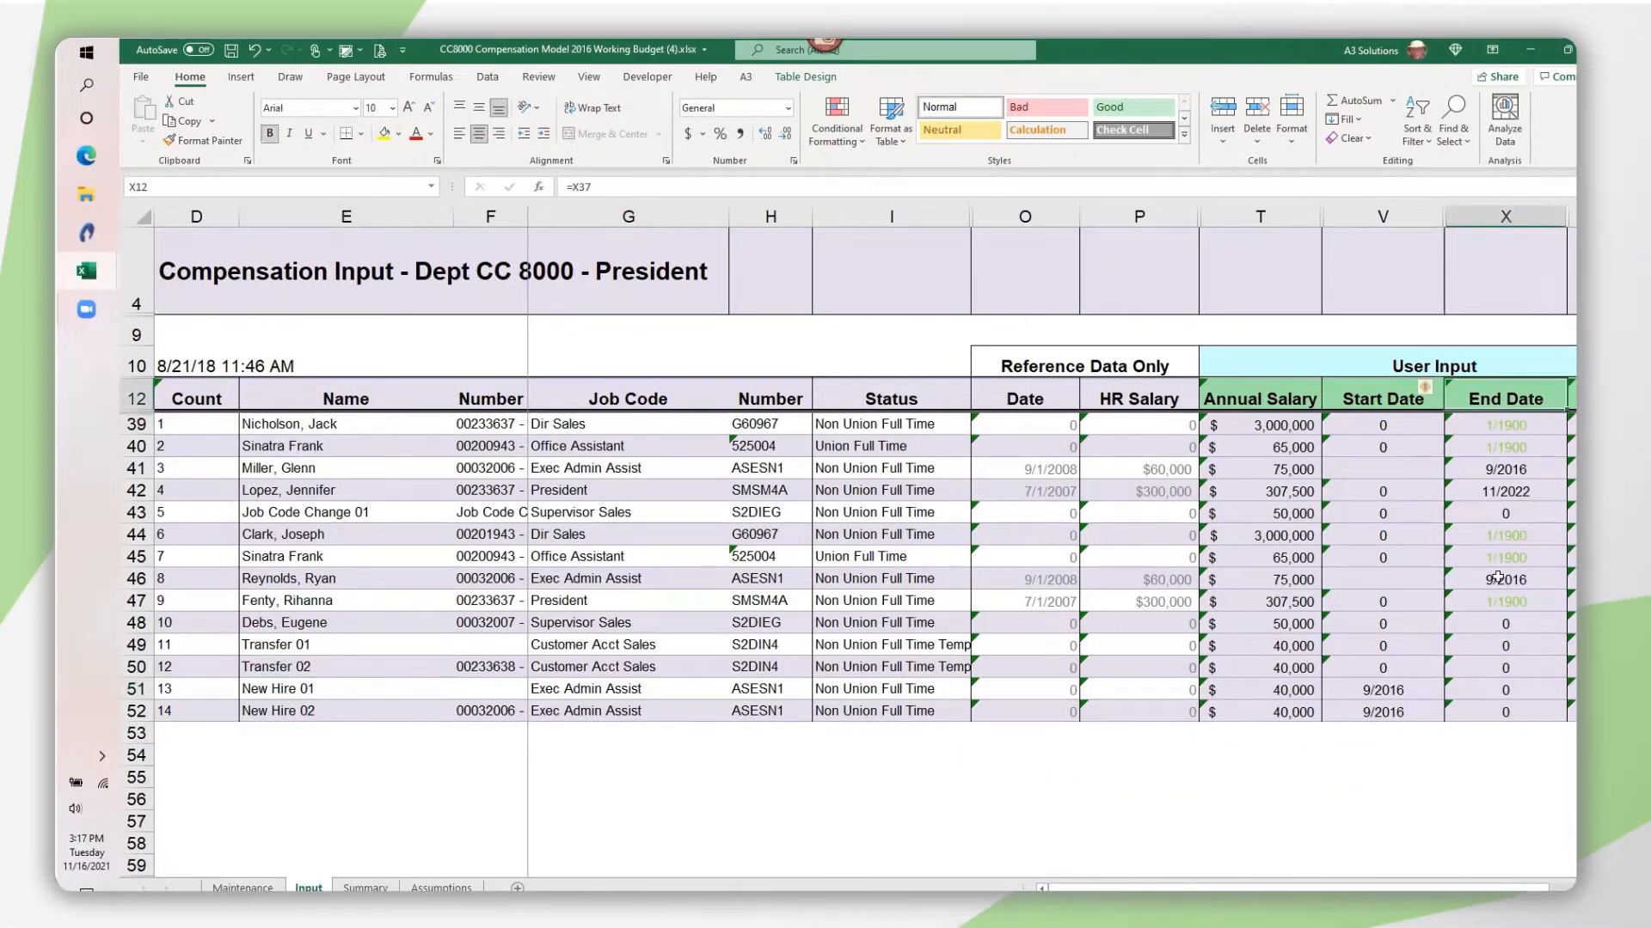
Step: Scroll through the KPI, Compensation, Capital Projects and Allocation Rules input sheets
scroll("right", 3)
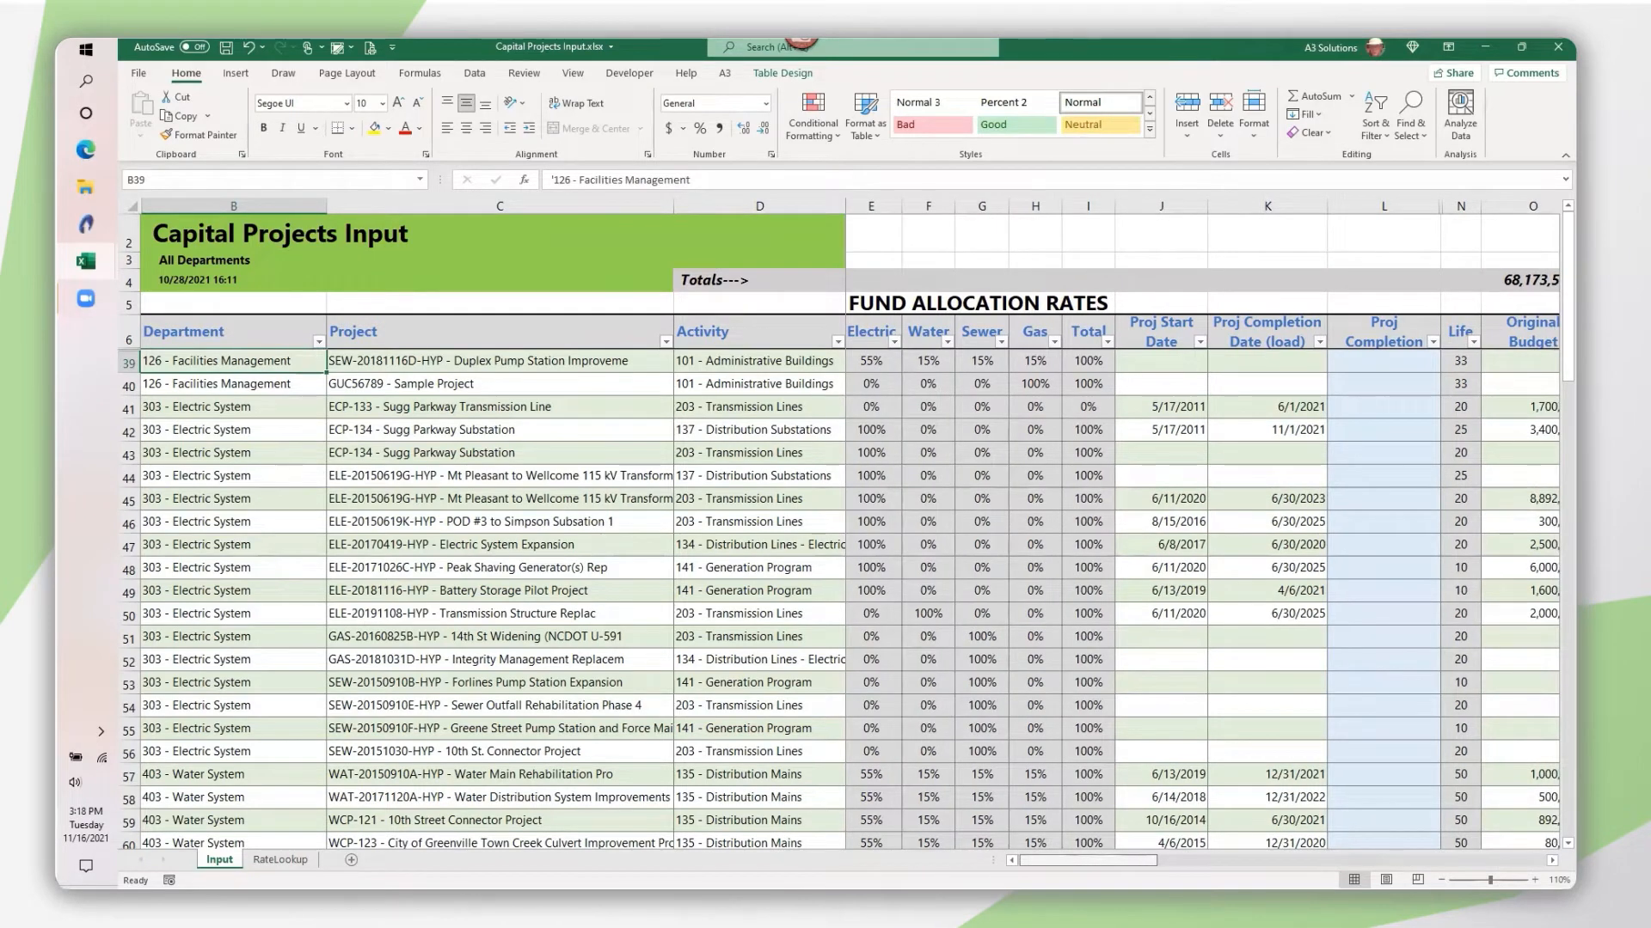
scroll("right", 3)
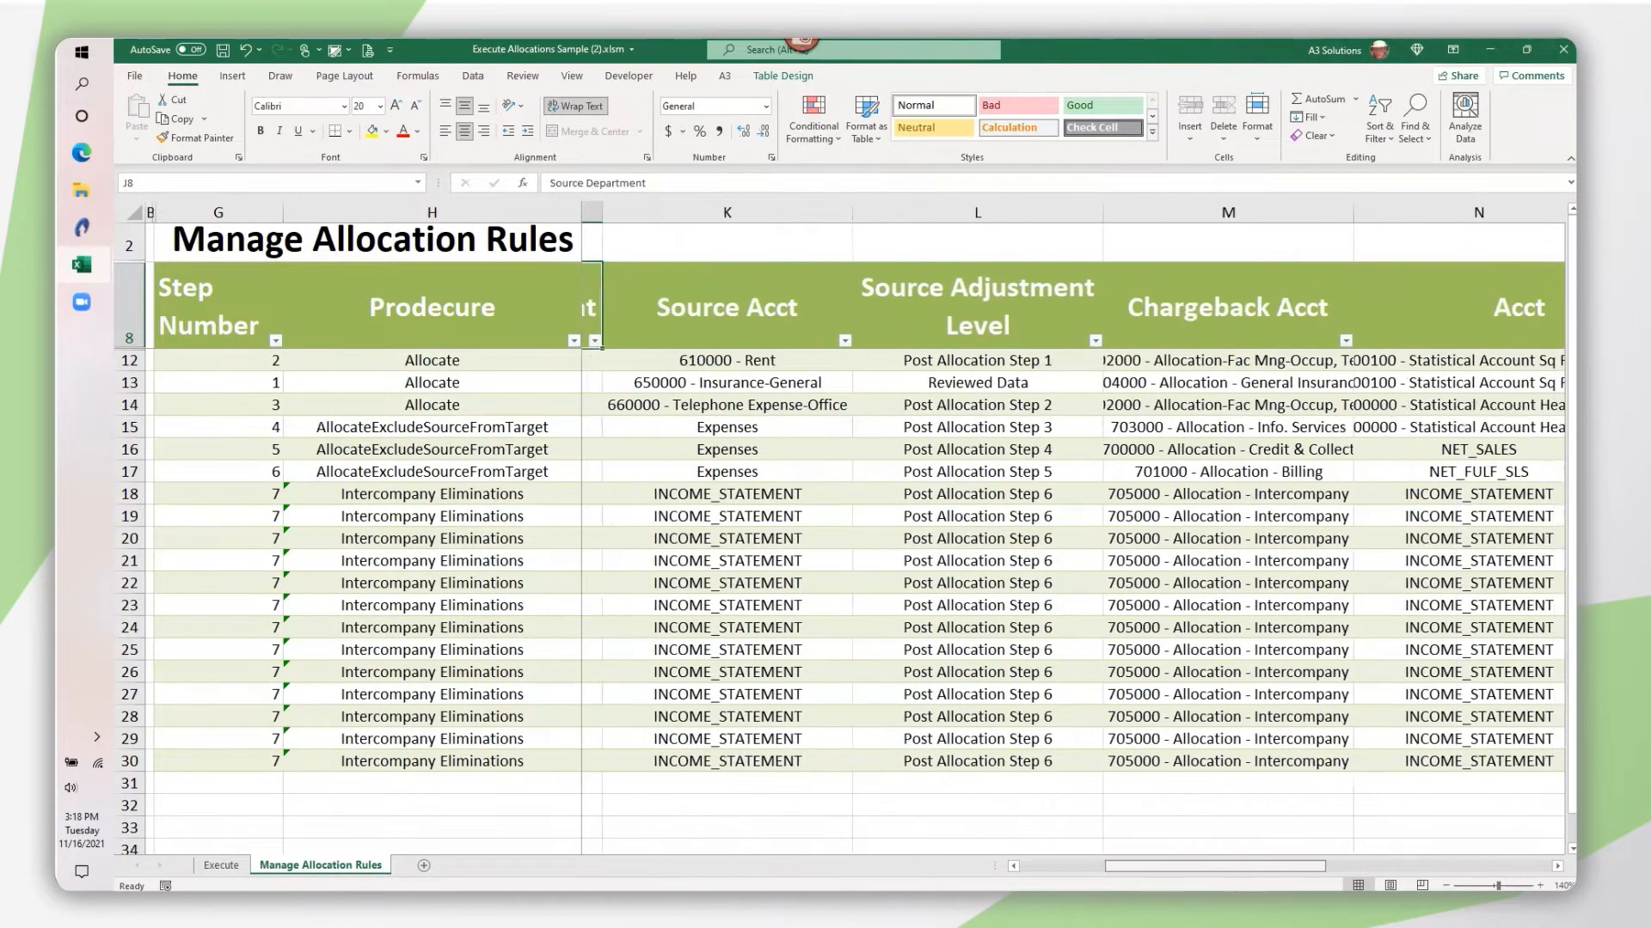
scroll("right", 3)
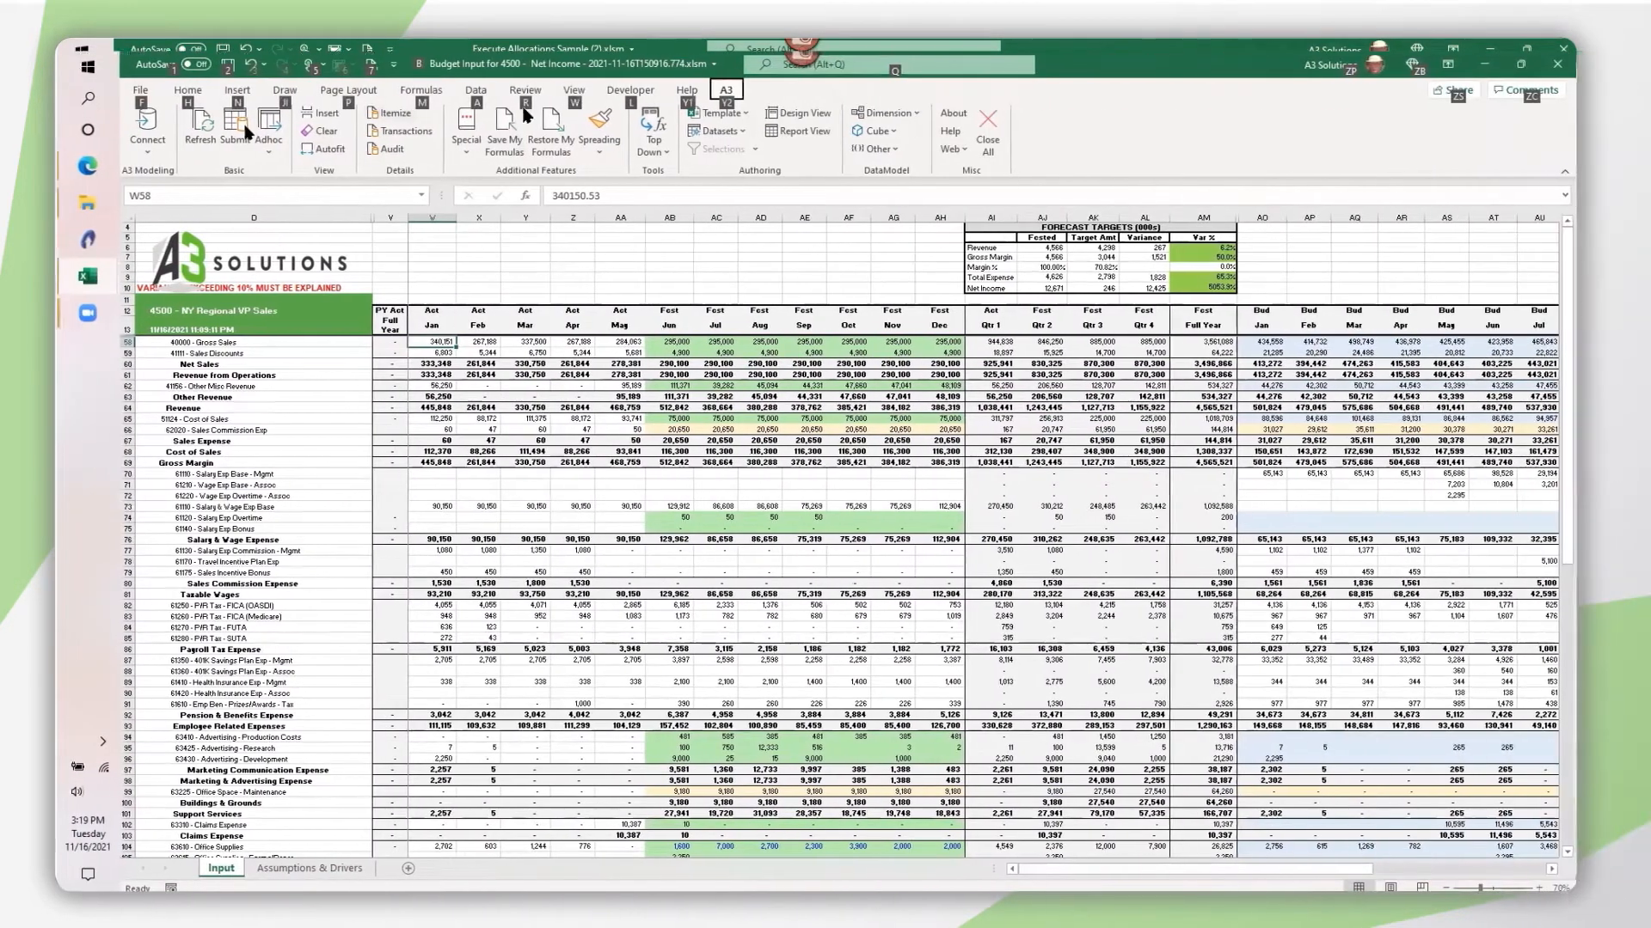
mouse_move(230, 130)
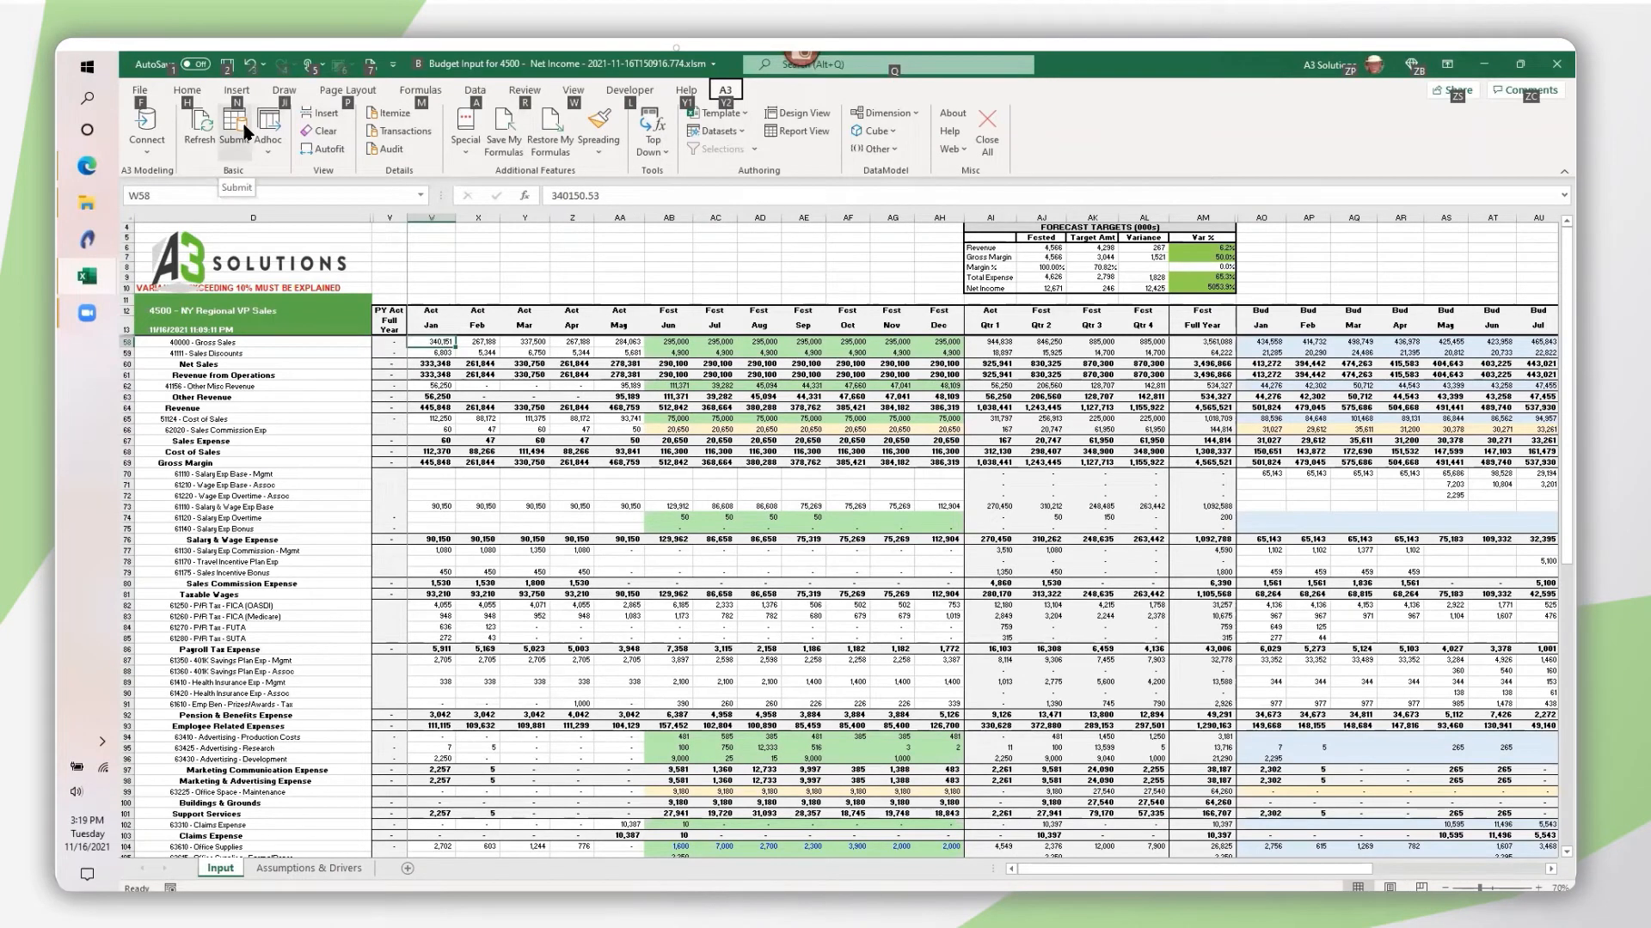
Step: Submit the 4500 Net Income budget past the variance warning, then go to Web > Dashboards
left_click(236, 129)
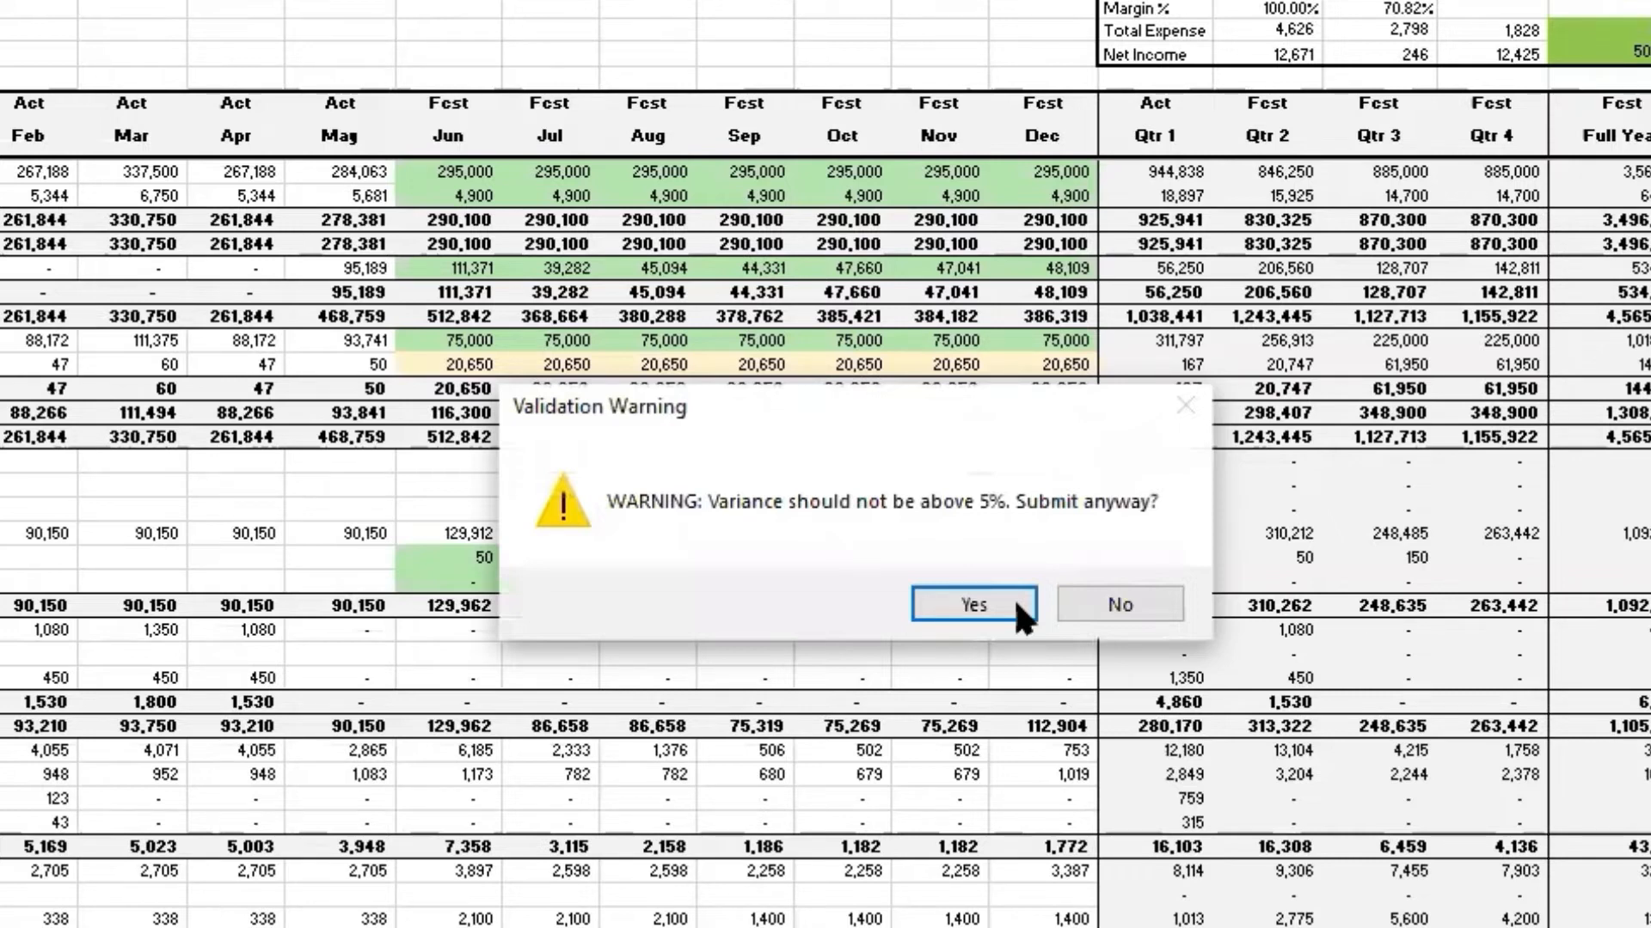
left_click(974, 605)
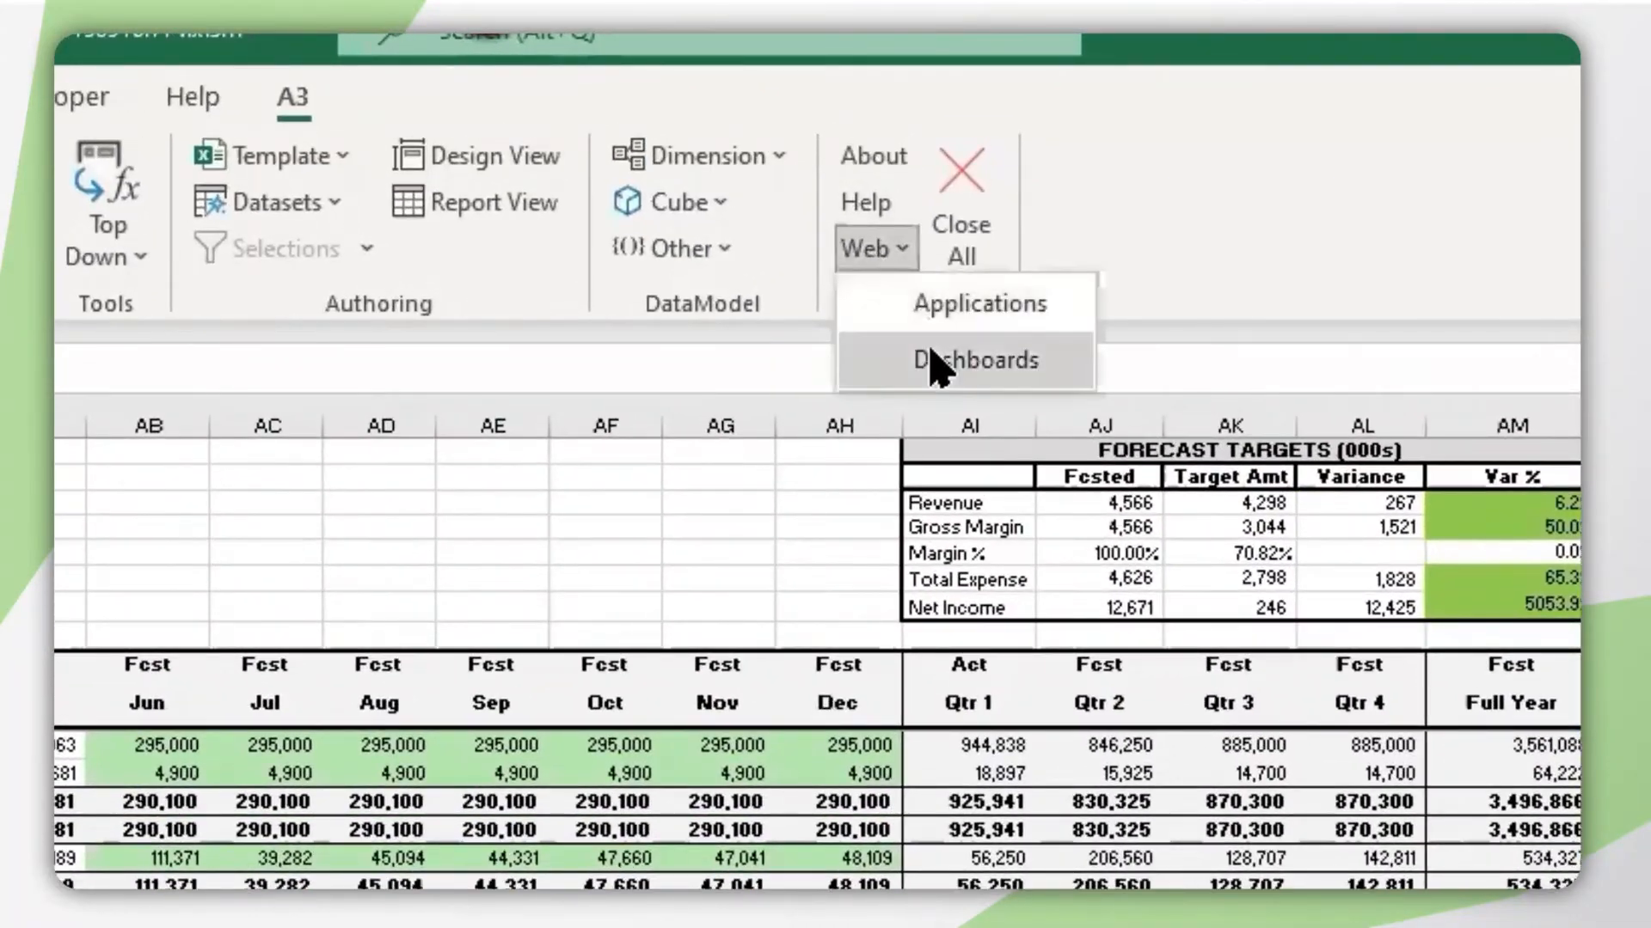
left_click(979, 360)
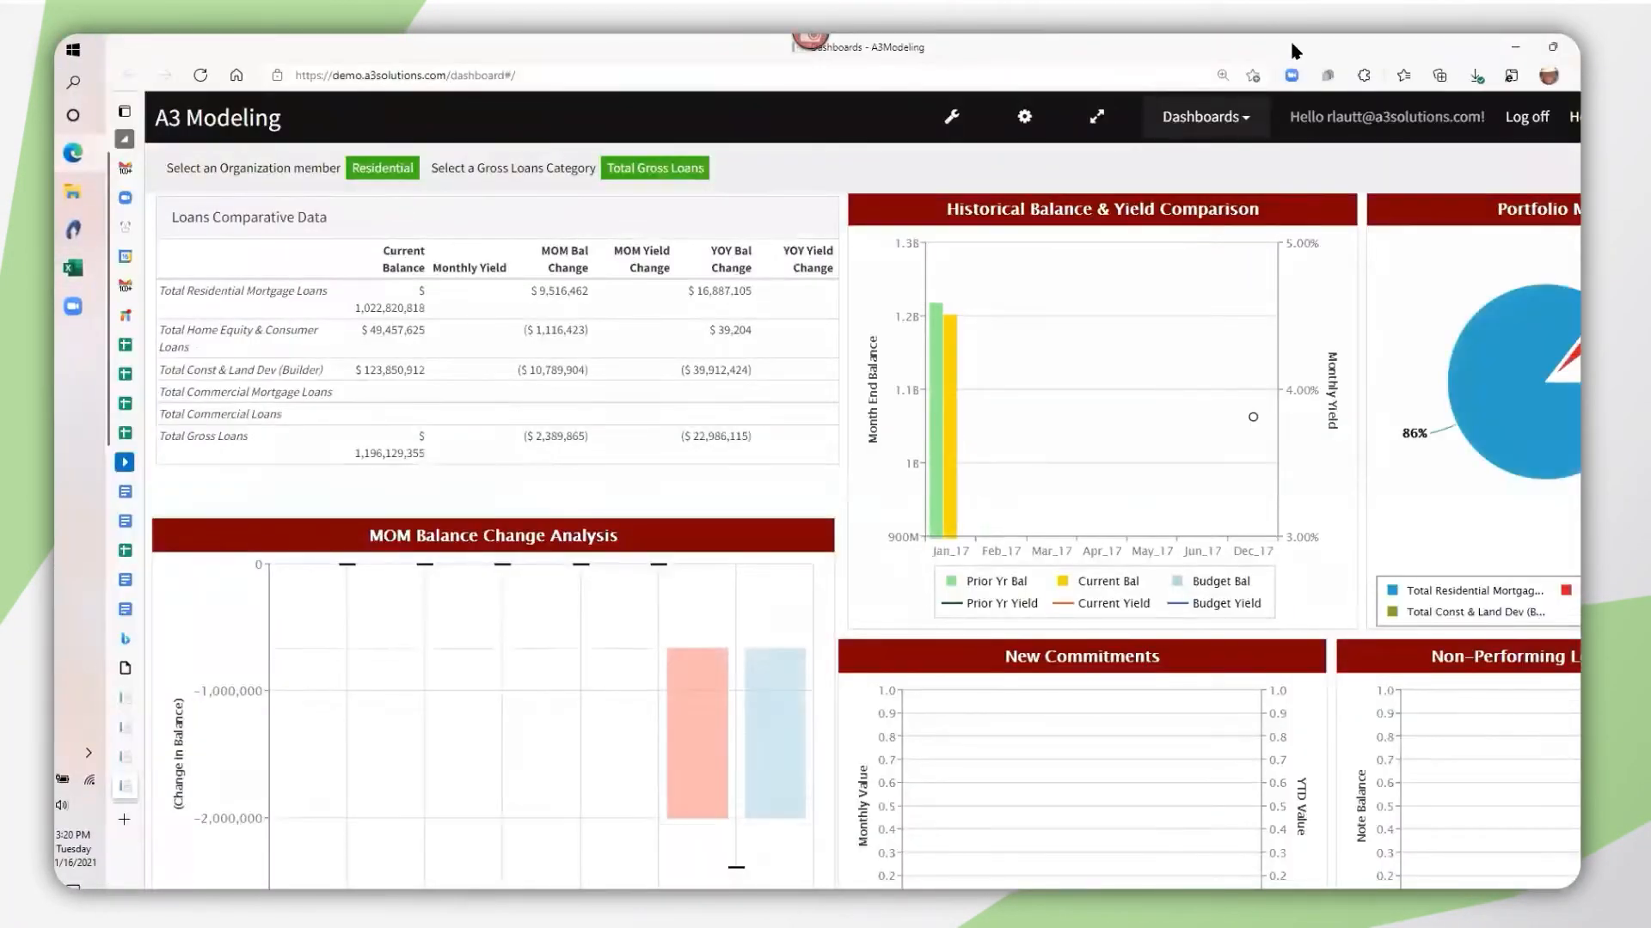